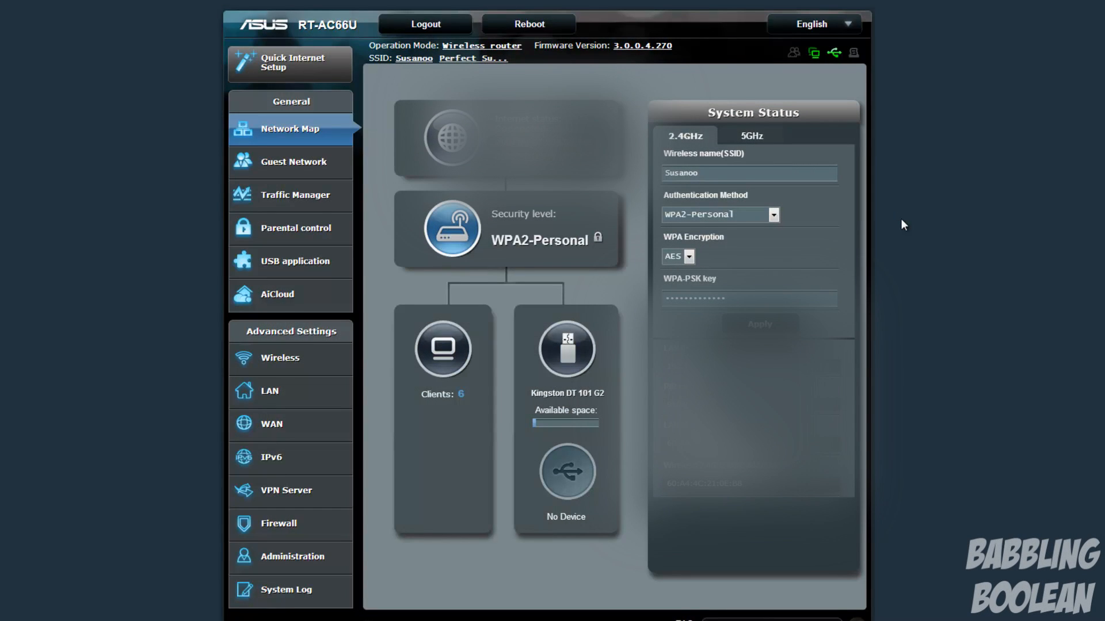
pyautogui.moveTo(922, 204)
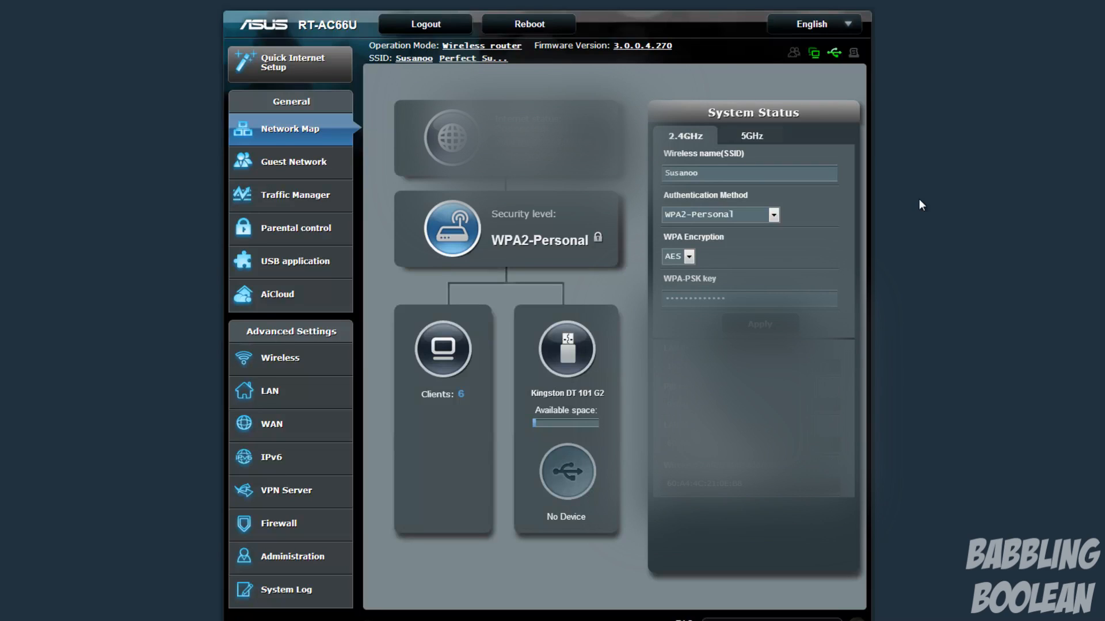
pyautogui.moveTo(976, 220)
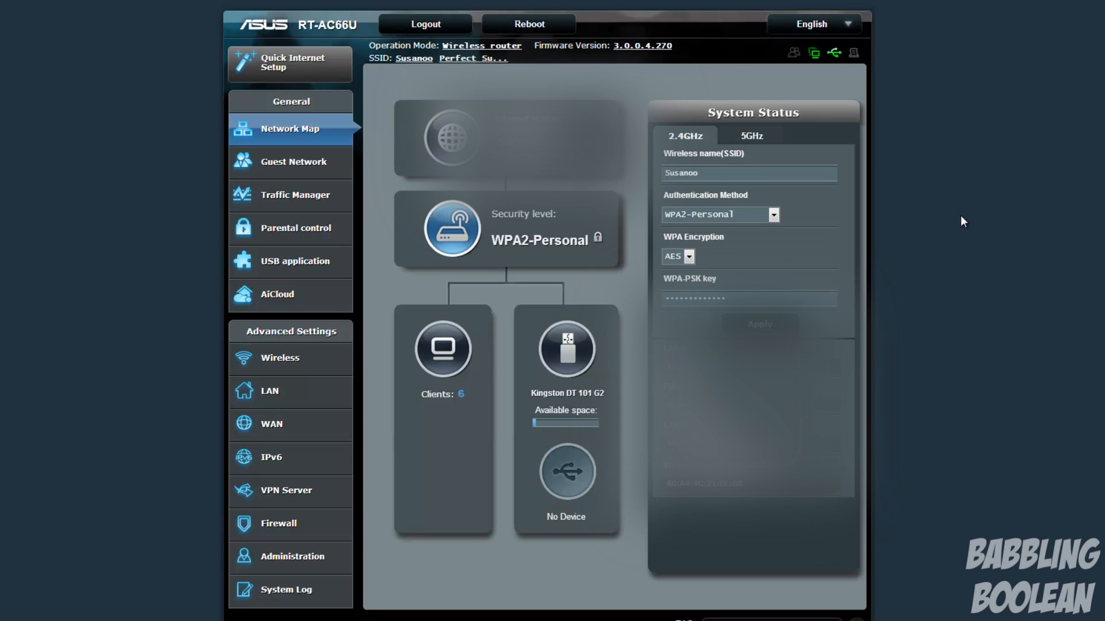
pyautogui.moveTo(945, 230)
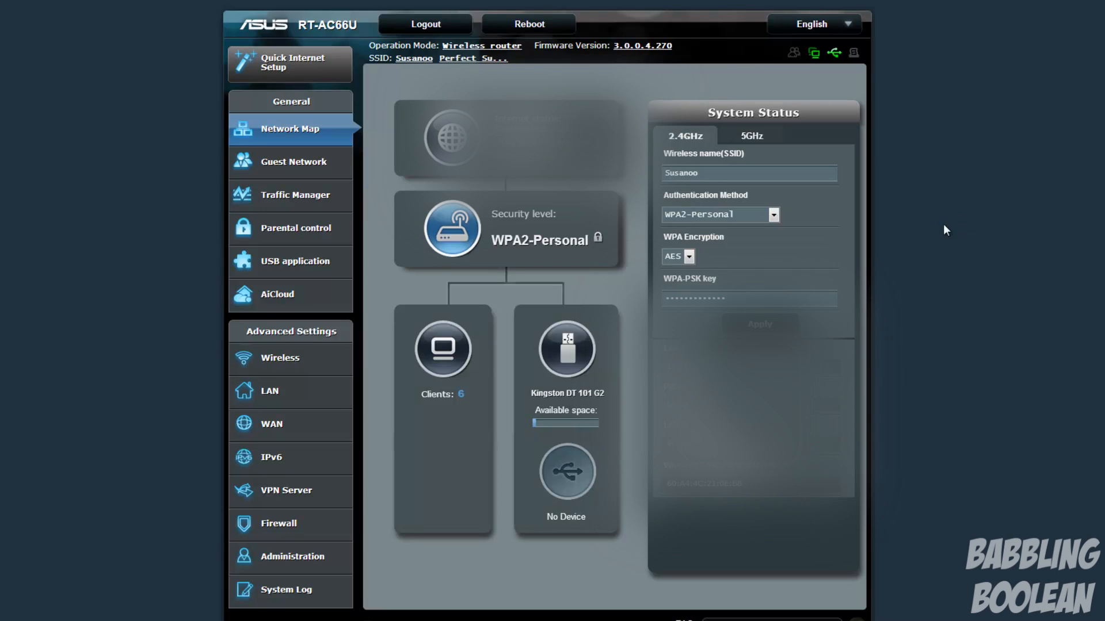
pyautogui.moveTo(962, 237)
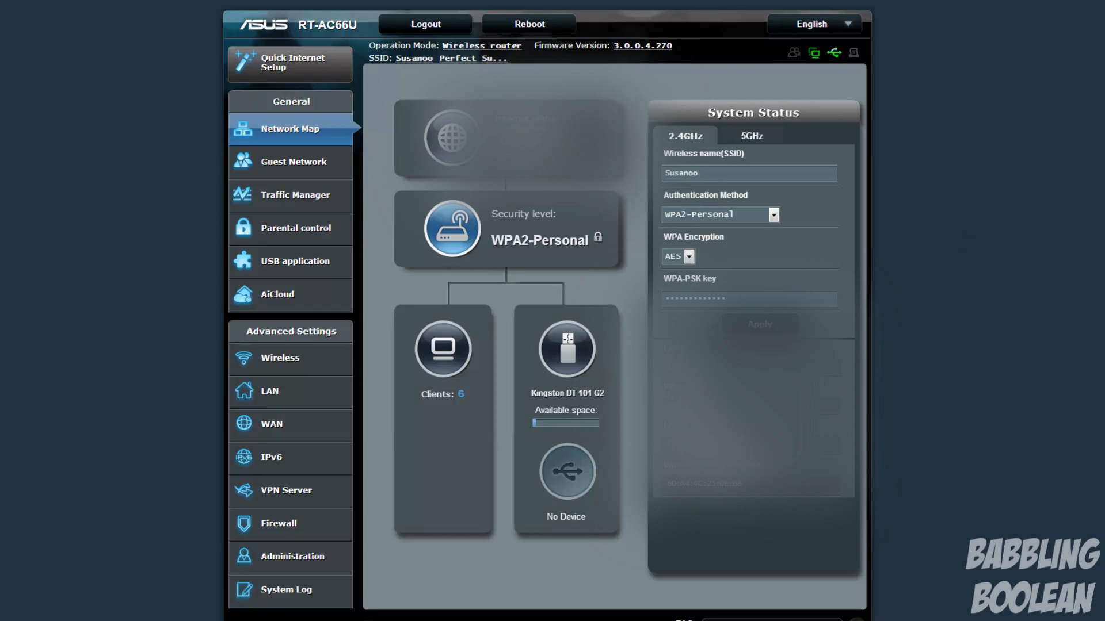
pyautogui.moveTo(994, 286)
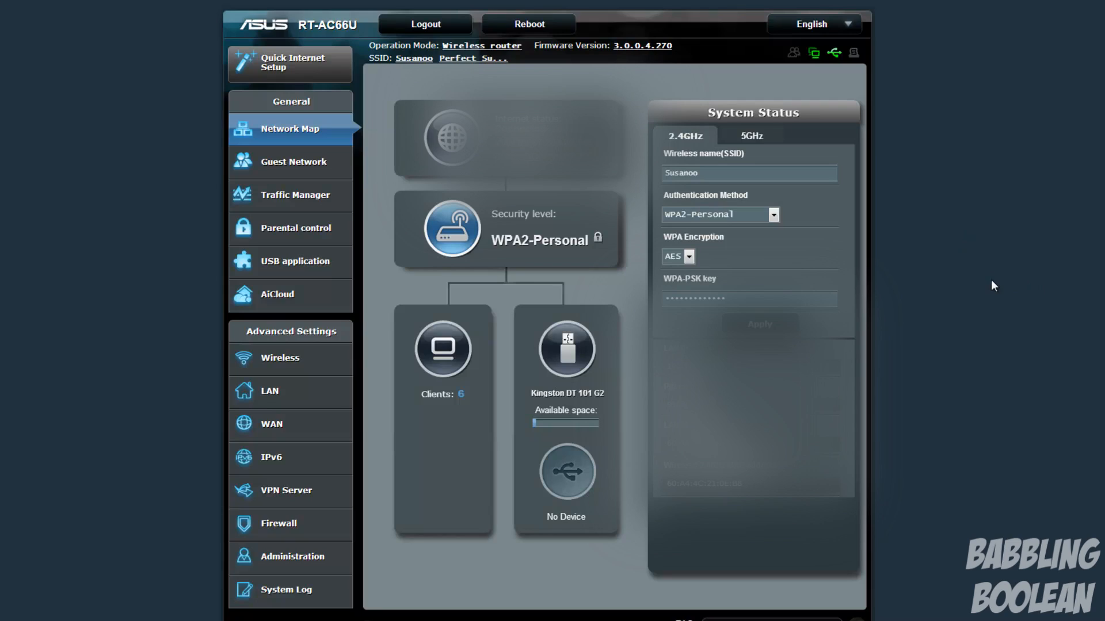
pyautogui.moveTo(963, 300)
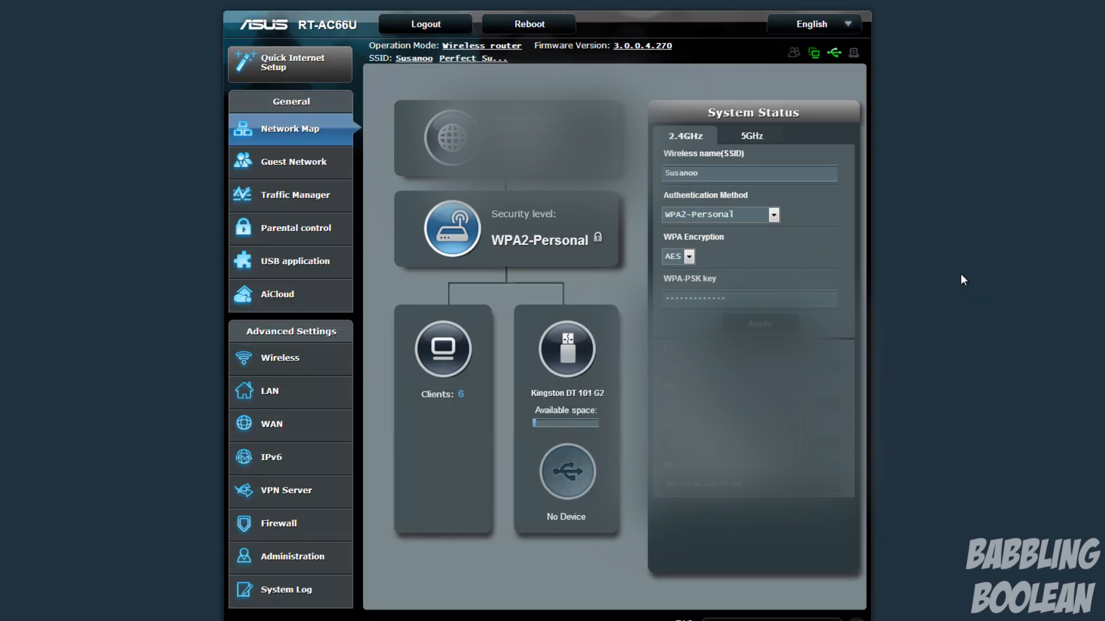
pyautogui.moveTo(991, 290)
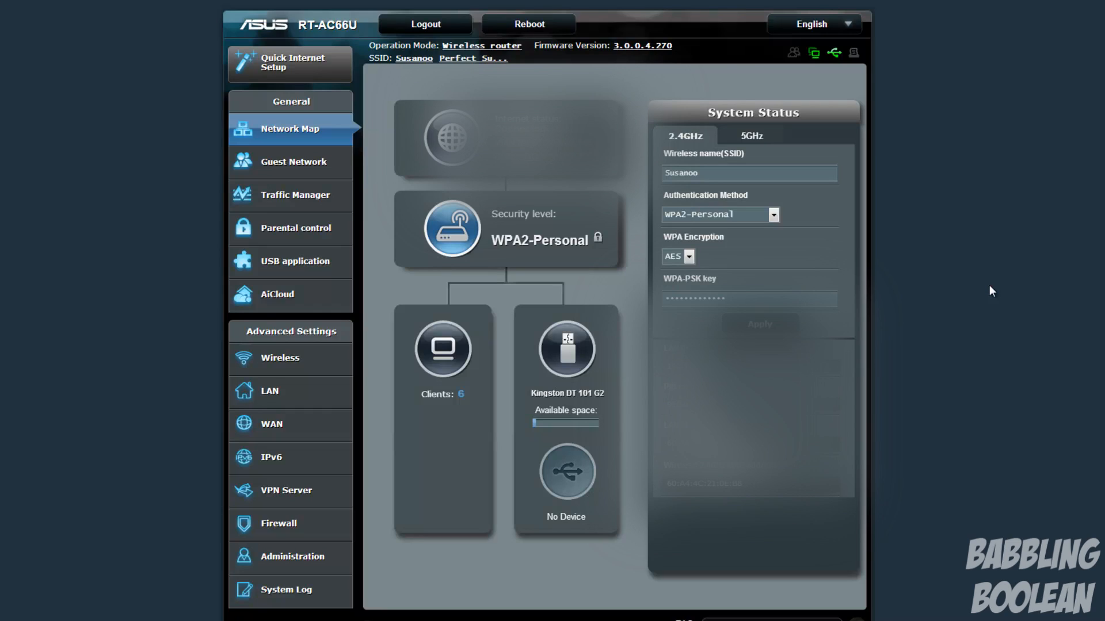
pyautogui.moveTo(983, 244)
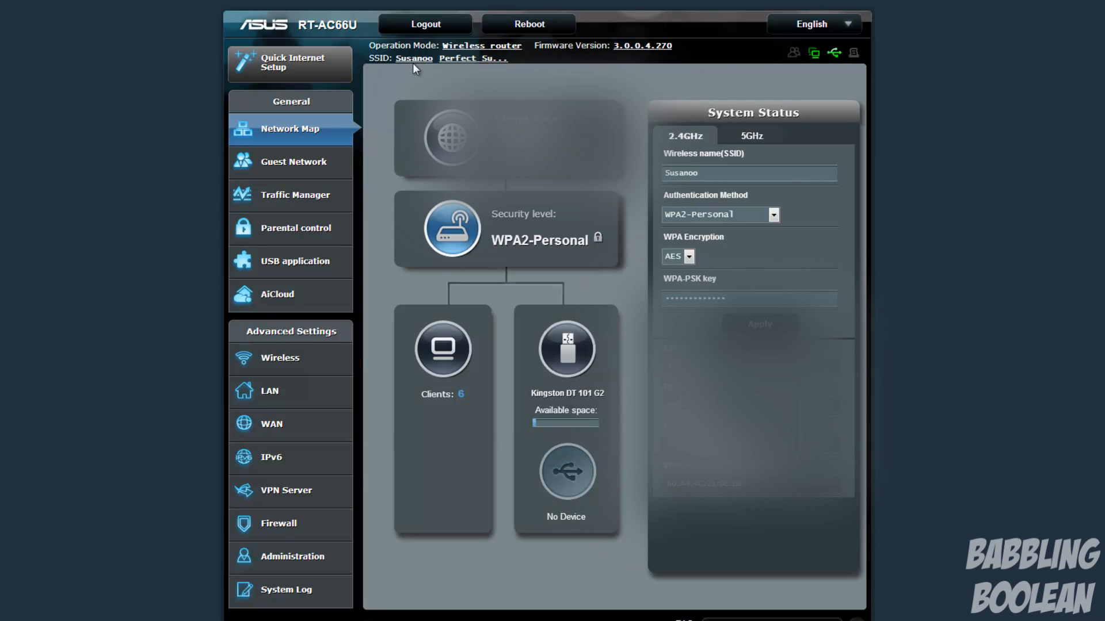
pyautogui.moveTo(471, 58)
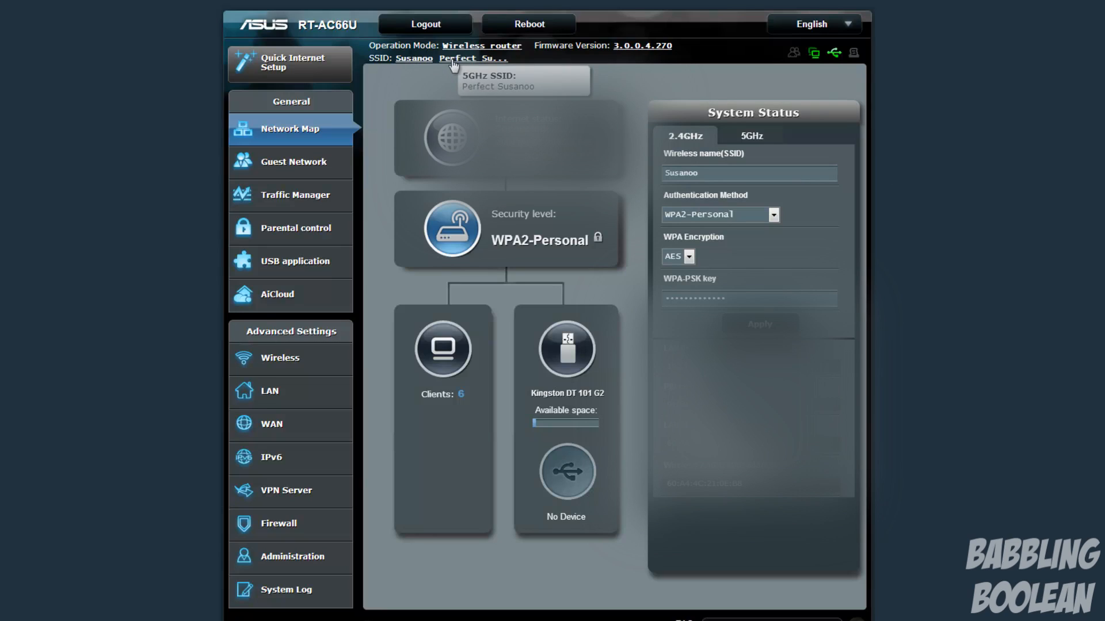
pyautogui.moveTo(451, 83)
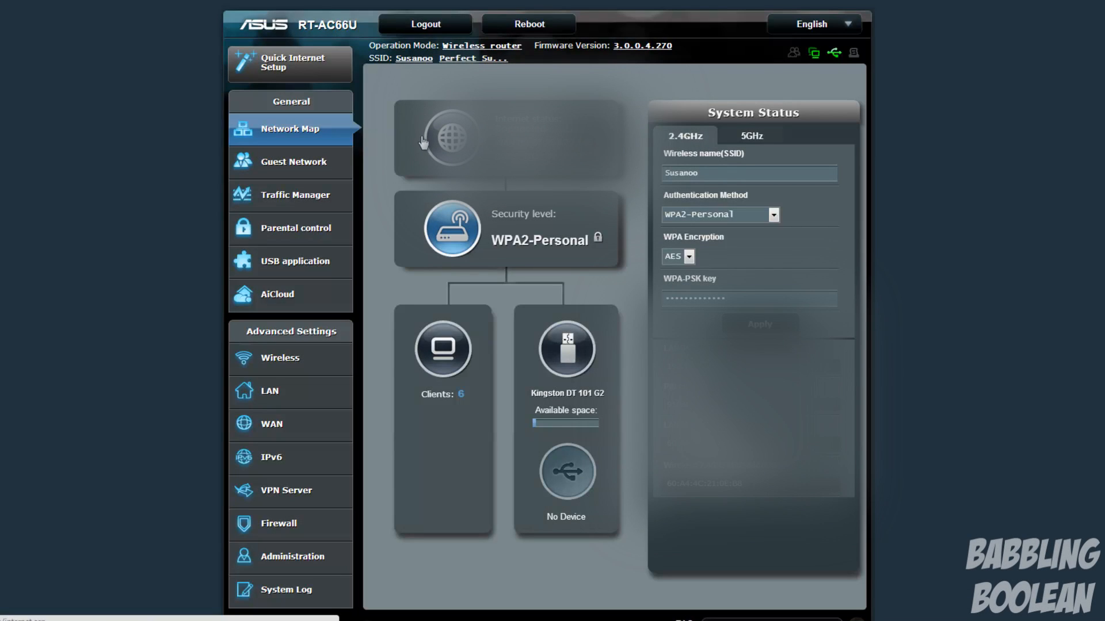
pyautogui.moveTo(389, 143)
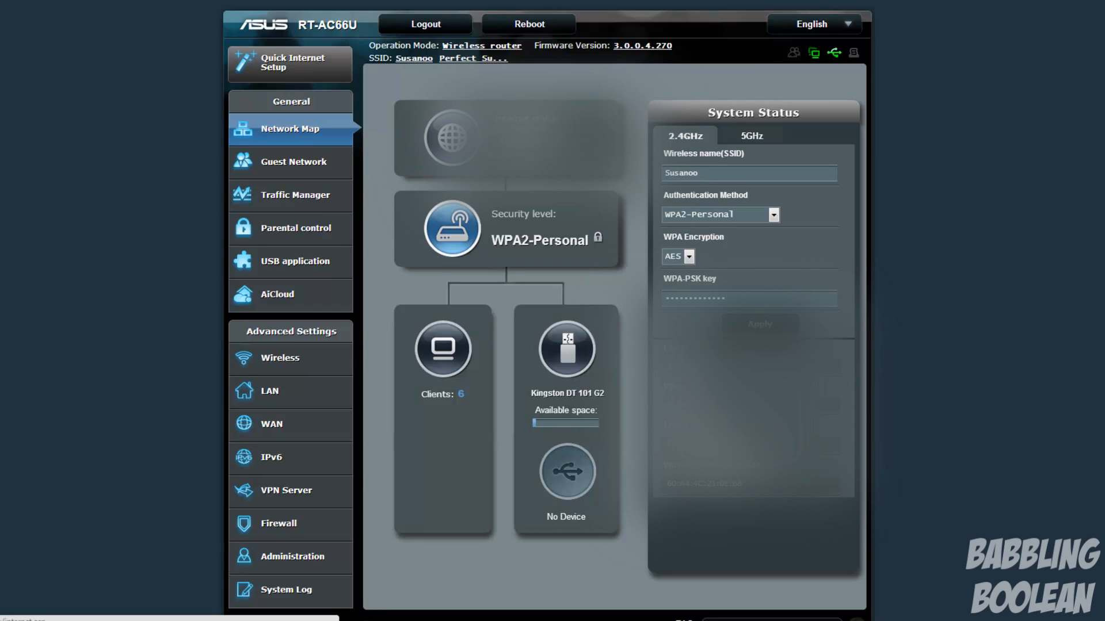
pyautogui.moveTo(469, 235)
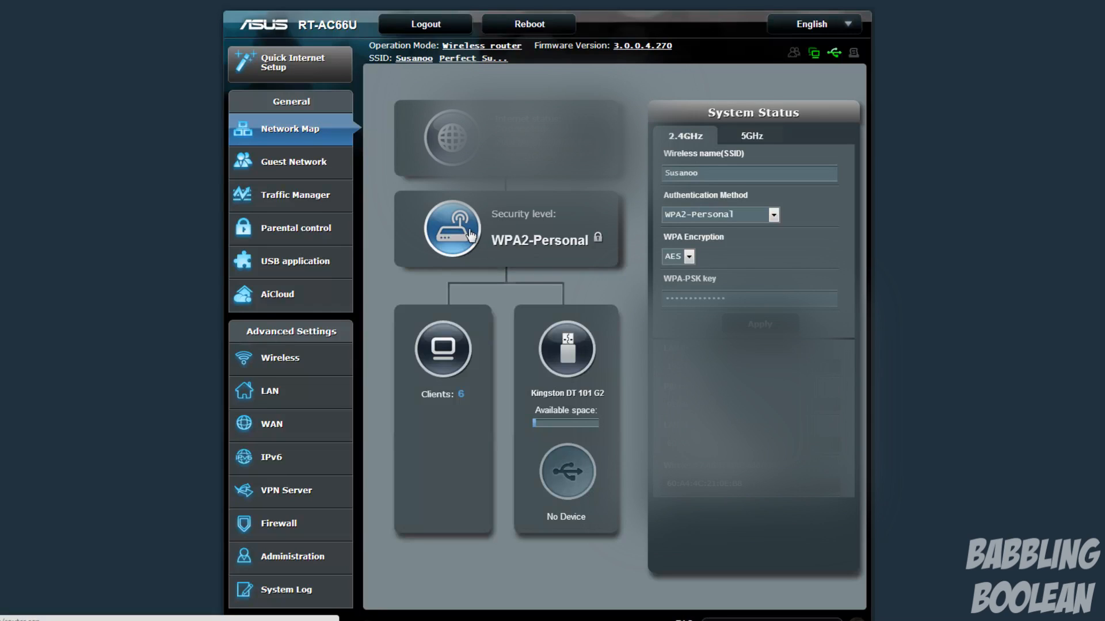
pyautogui.moveTo(437, 363)
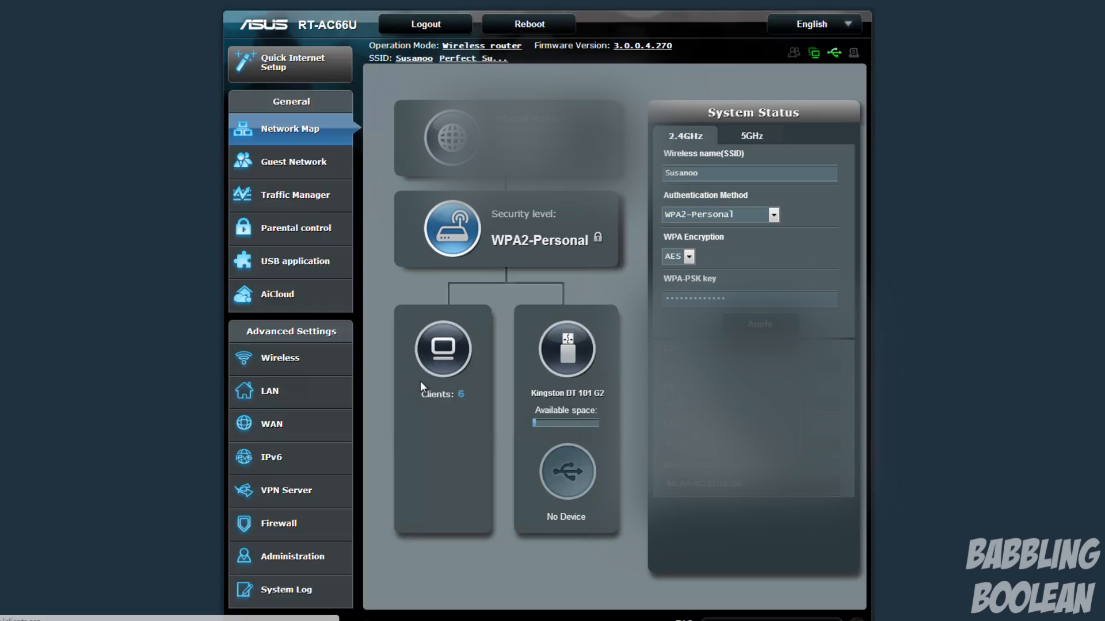
pyautogui.moveTo(566, 339)
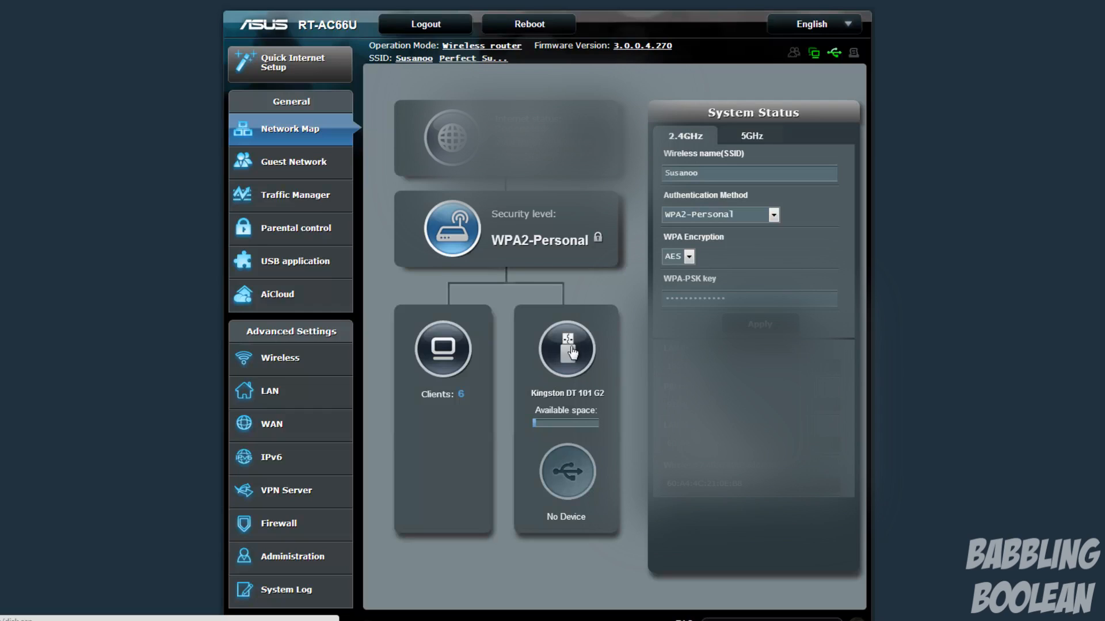
pyautogui.moveTo(588, 386)
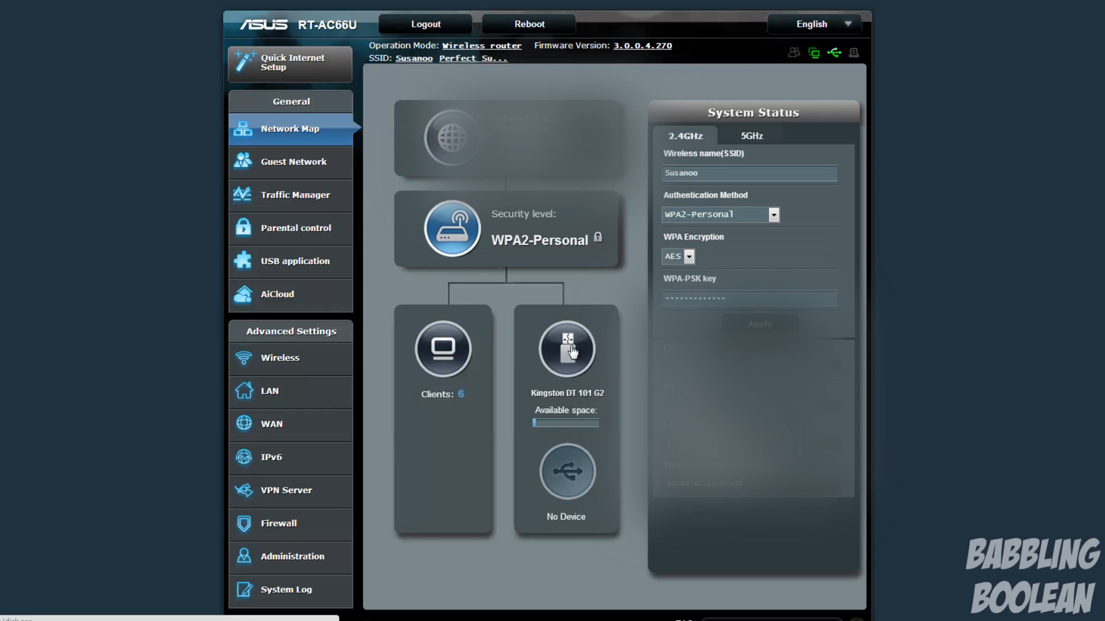
pyautogui.moveTo(606, 343)
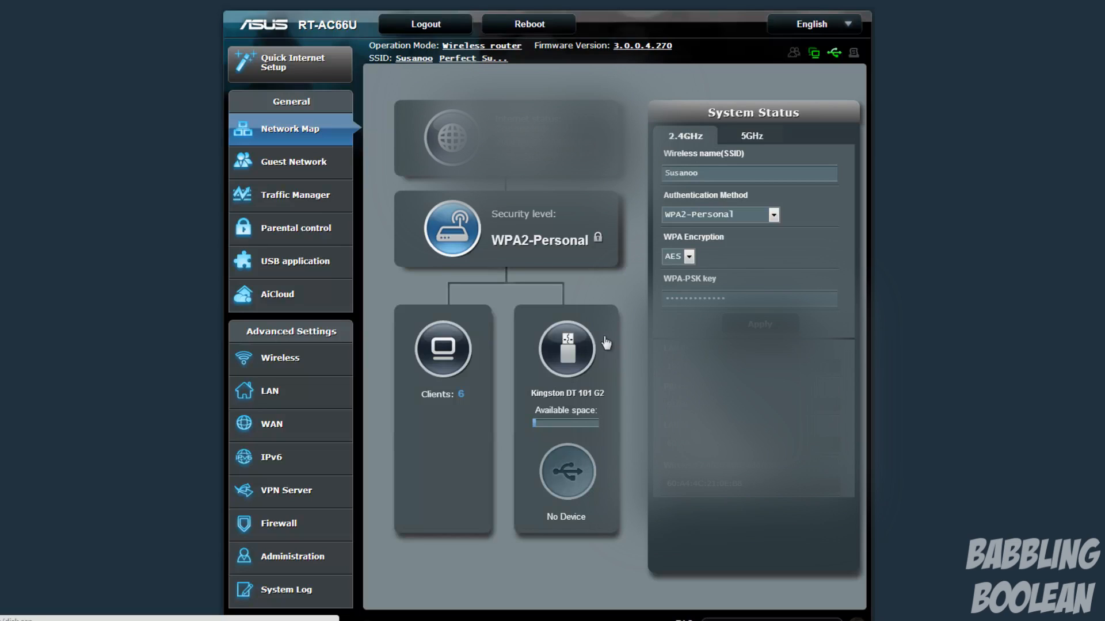
pyautogui.moveTo(750, 135)
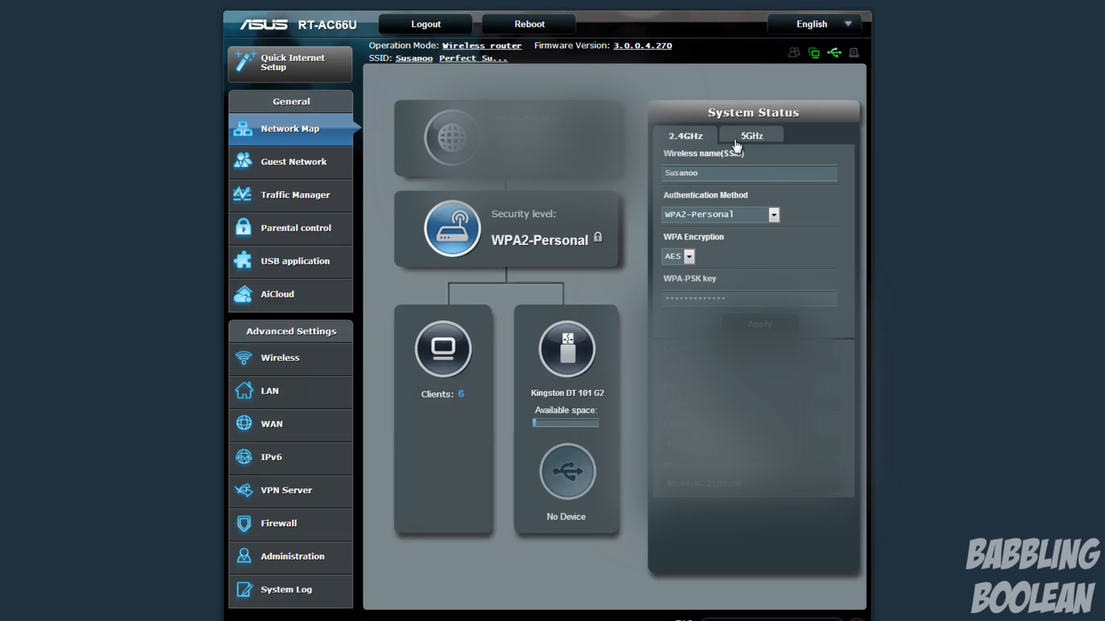
# Step: Compare the 5GHz and 2.4GHz wireless settings, then go to the Guest Network page
pyautogui.click(749, 135)
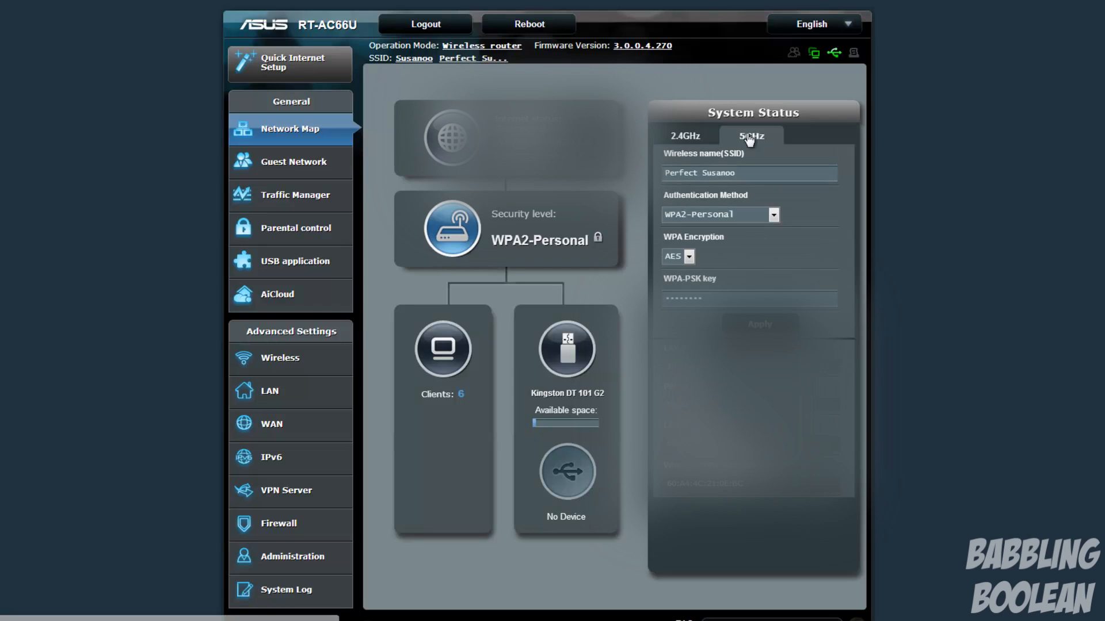
pyautogui.click(683, 135)
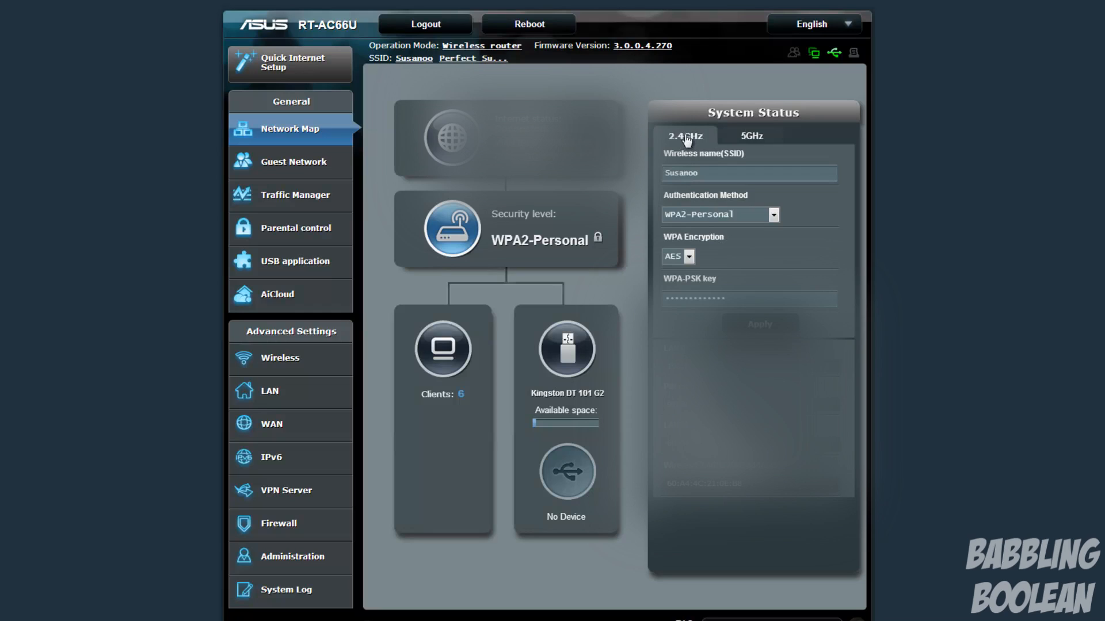
pyautogui.click(293, 161)
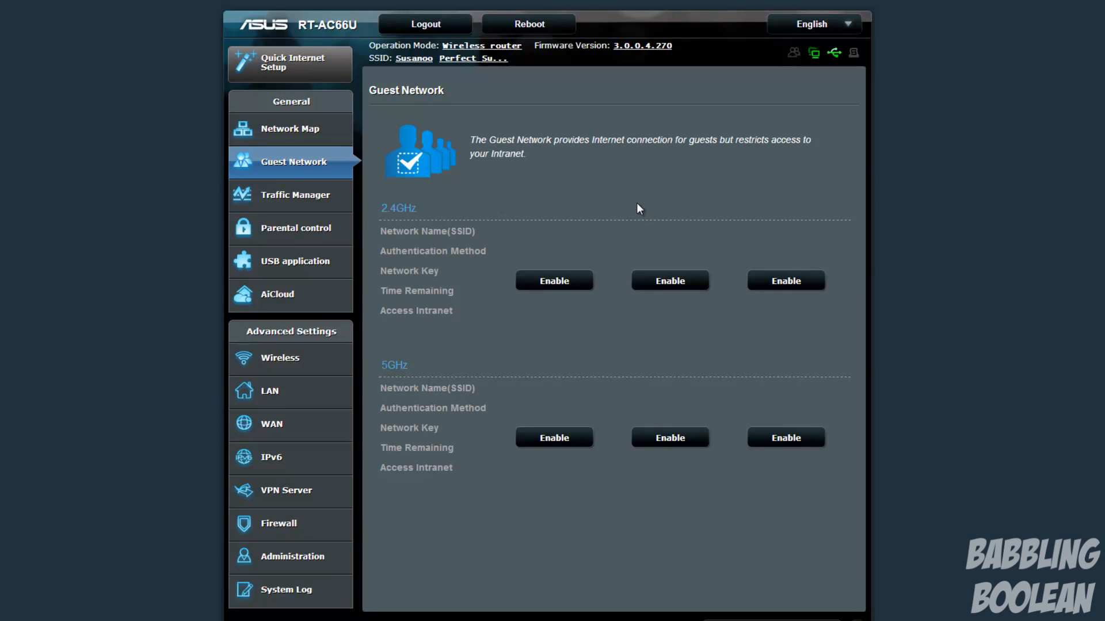
pyautogui.moveTo(428, 272)
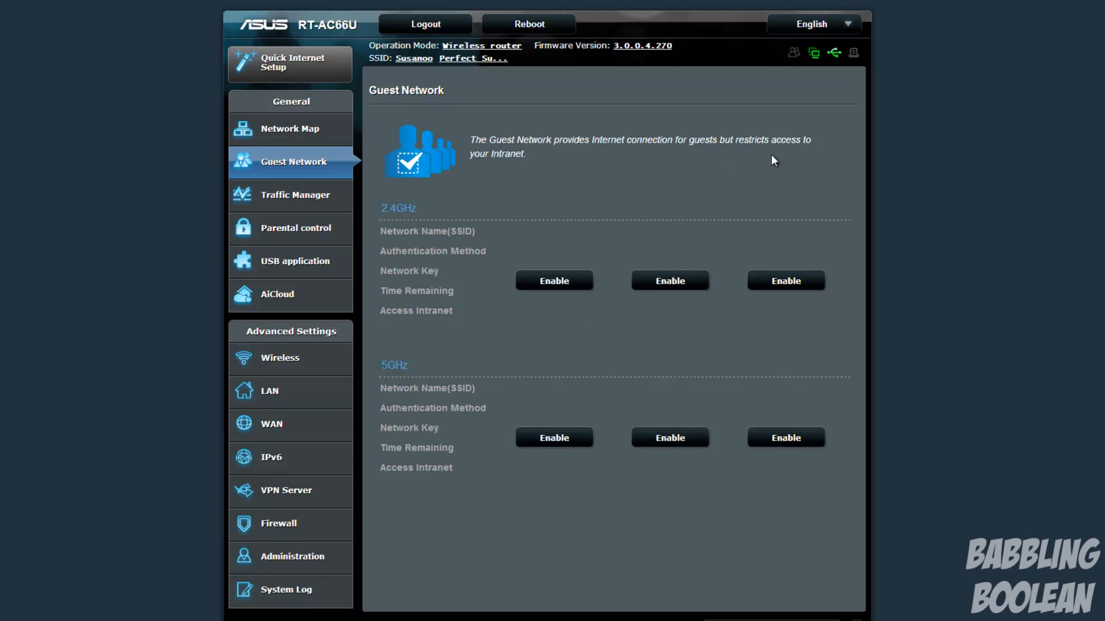
pyautogui.moveTo(689, 161)
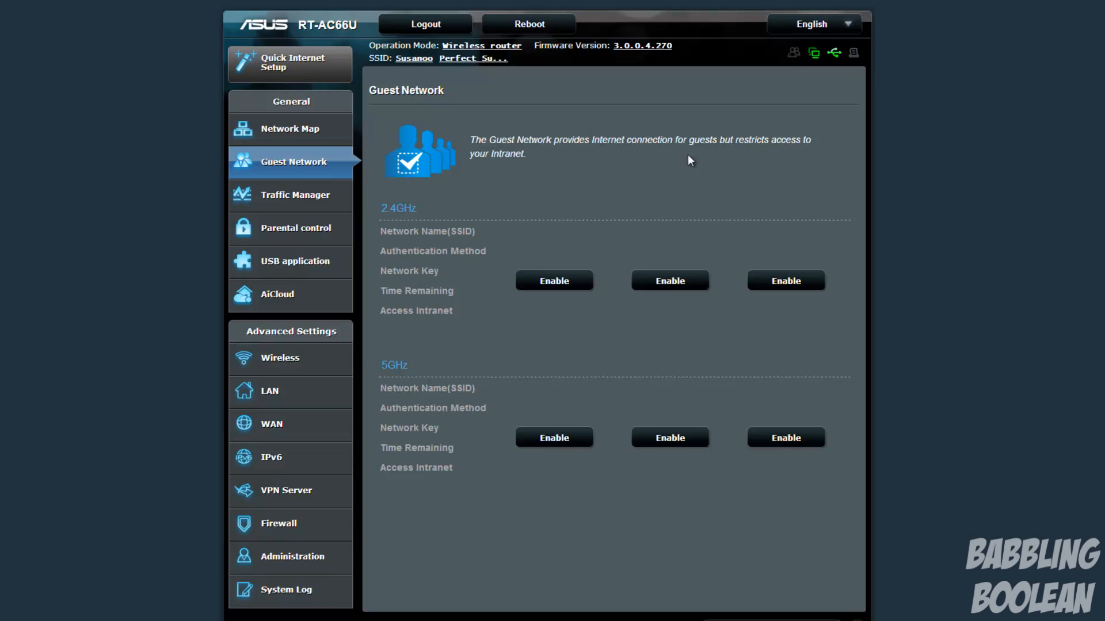
pyautogui.moveTo(520, 313)
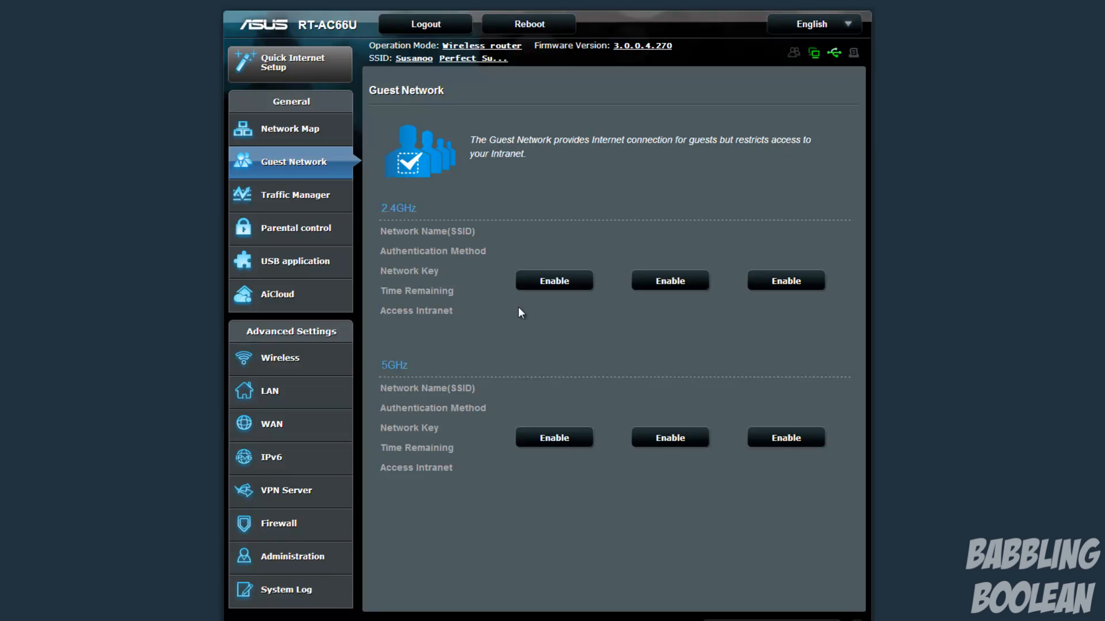
# Step: Open the edit form for the first 2.4GHz guest profile, 'Guest'
pyautogui.click(554, 280)
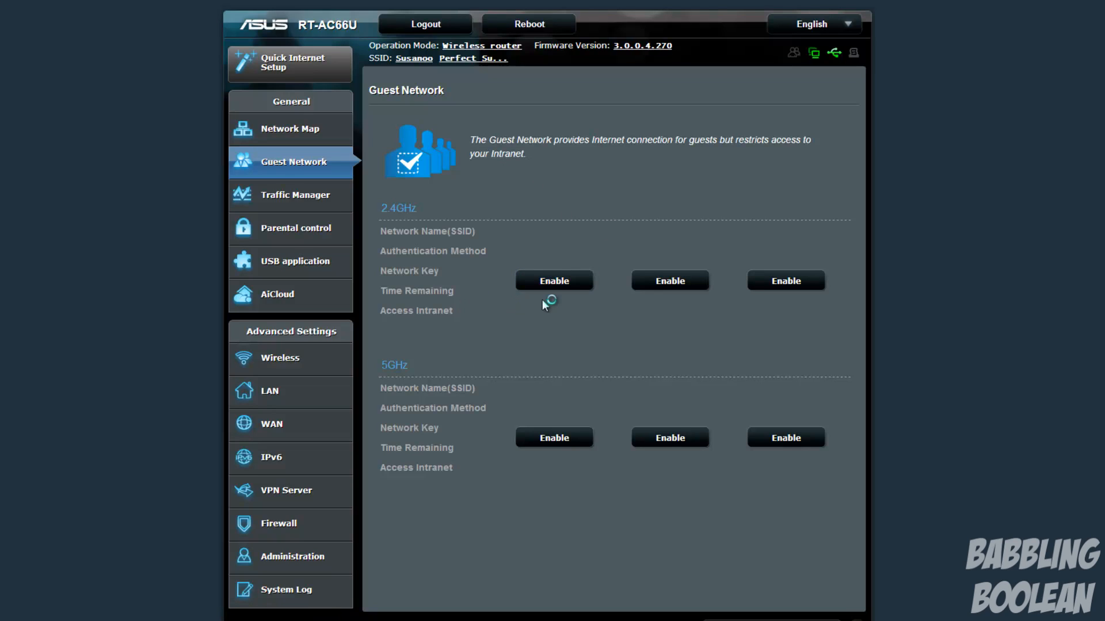
pyautogui.click(553, 280)
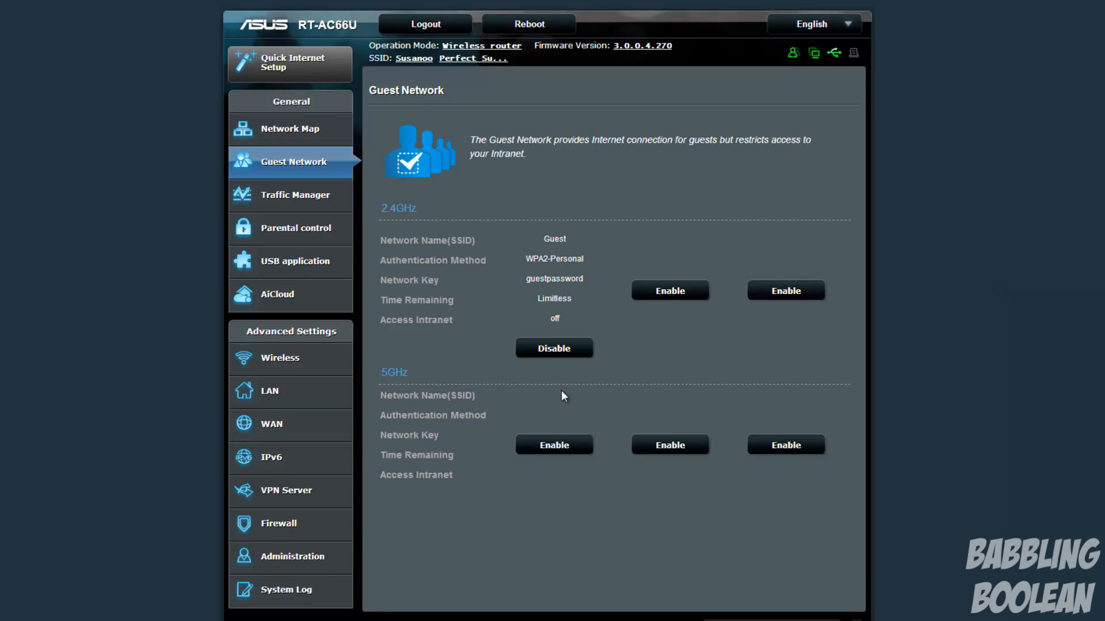
pyautogui.moveTo(612, 324)
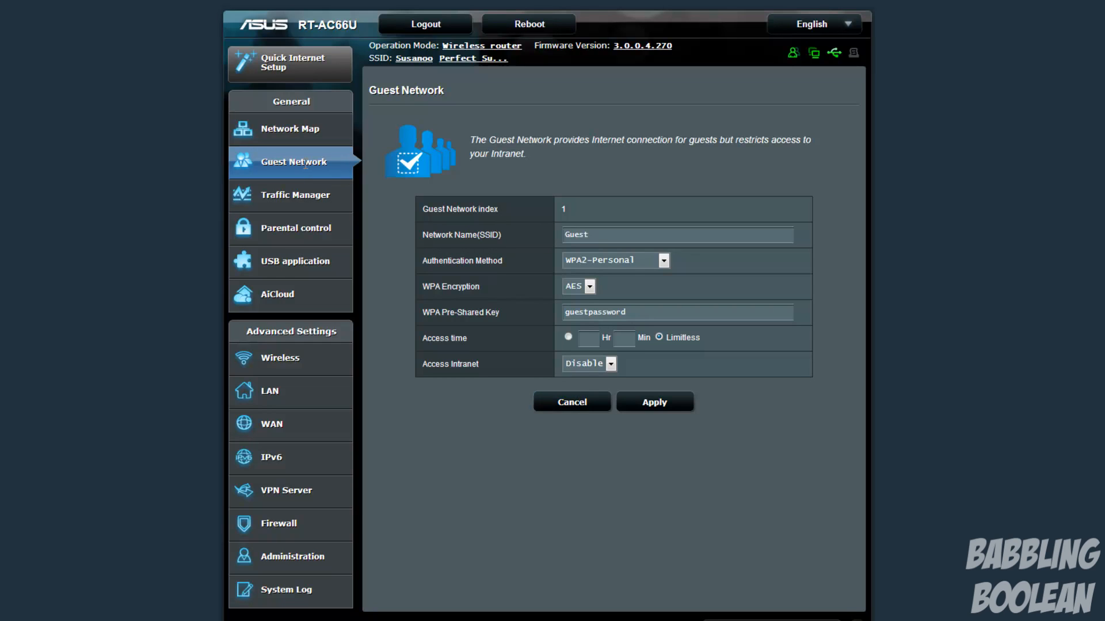
# Step: Cancel the 2.4GHz guest network form without saving any changes
pyautogui.click(653, 402)
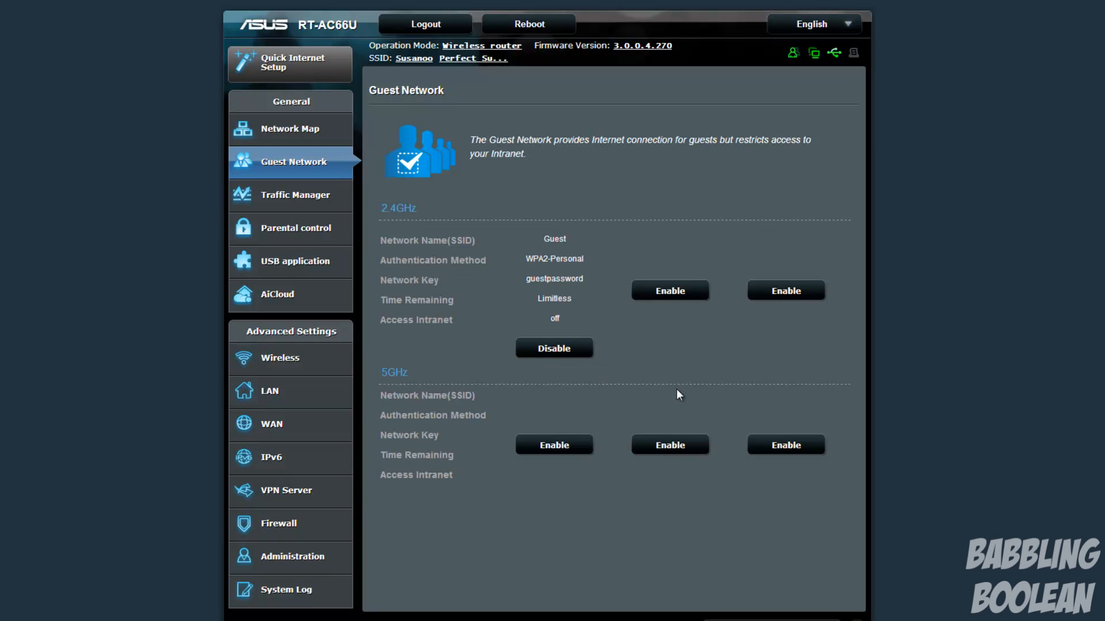
pyautogui.moveTo(440, 214)
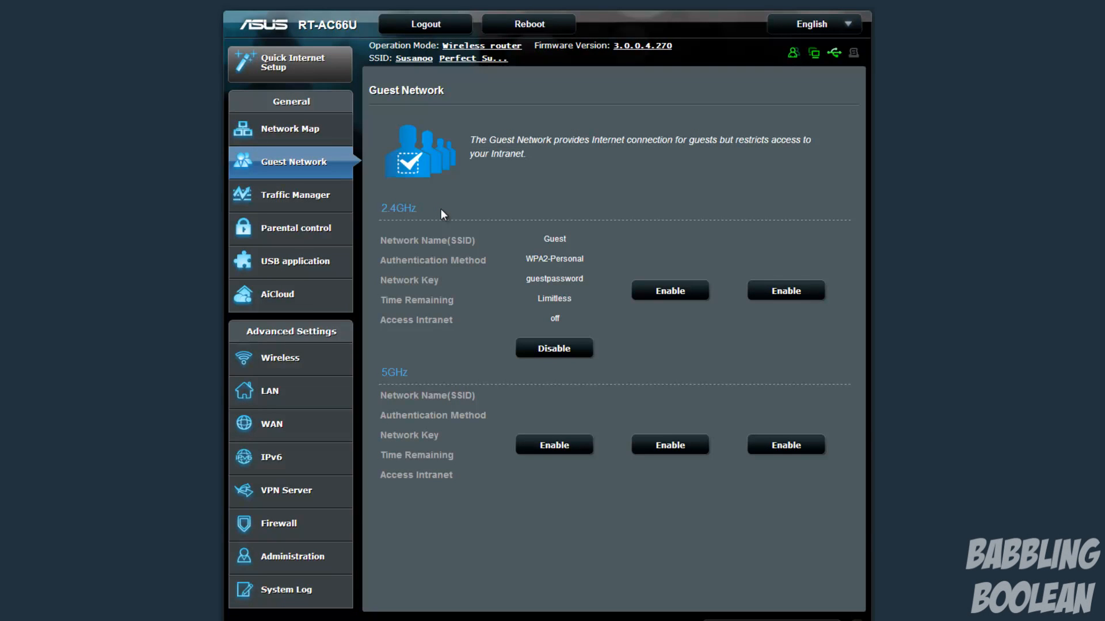
pyautogui.moveTo(443, 227)
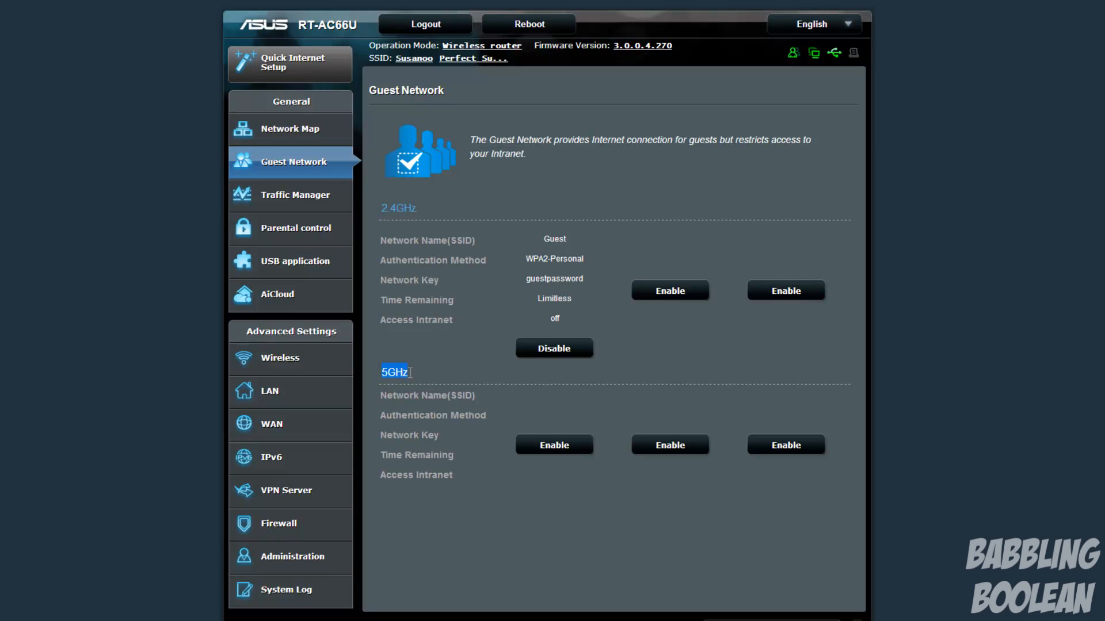
pyautogui.moveTo(451, 367)
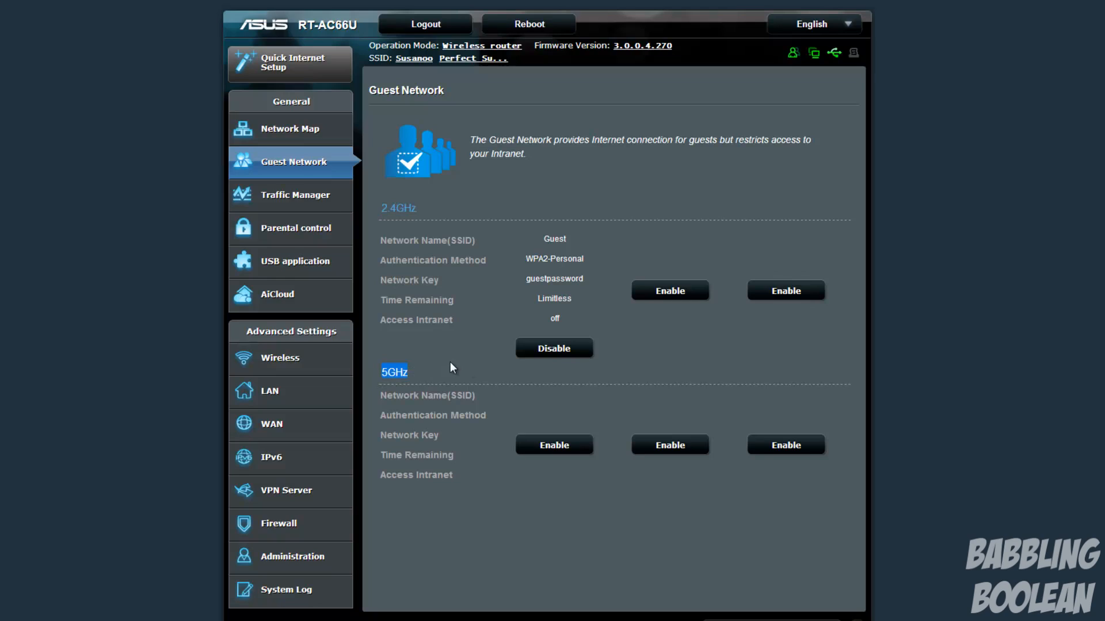
pyautogui.moveTo(423, 398)
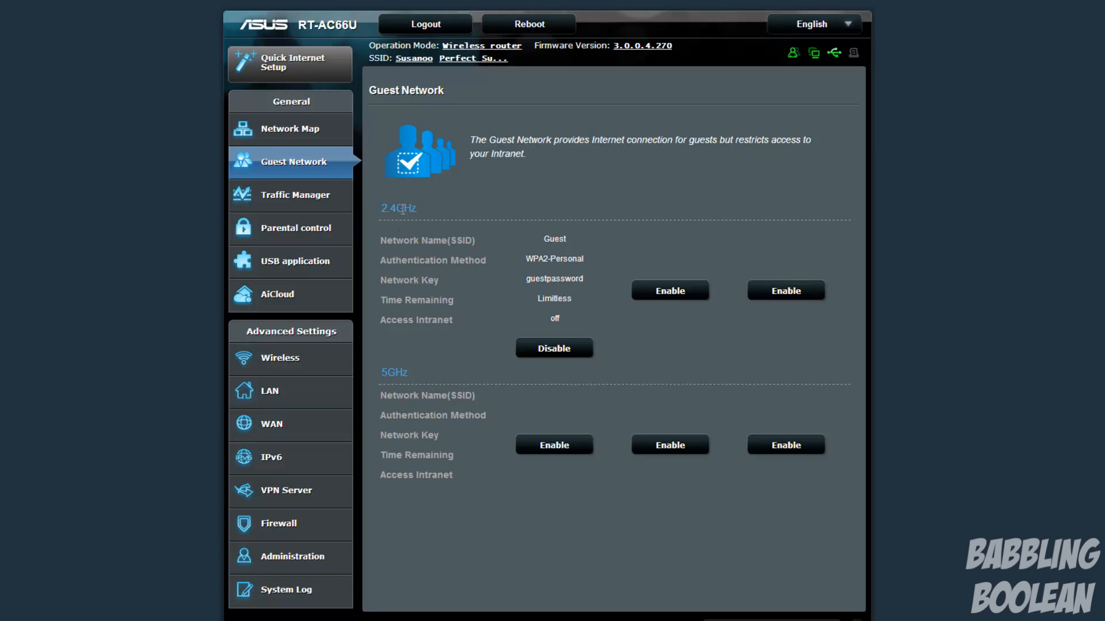
pyautogui.moveTo(393, 377)
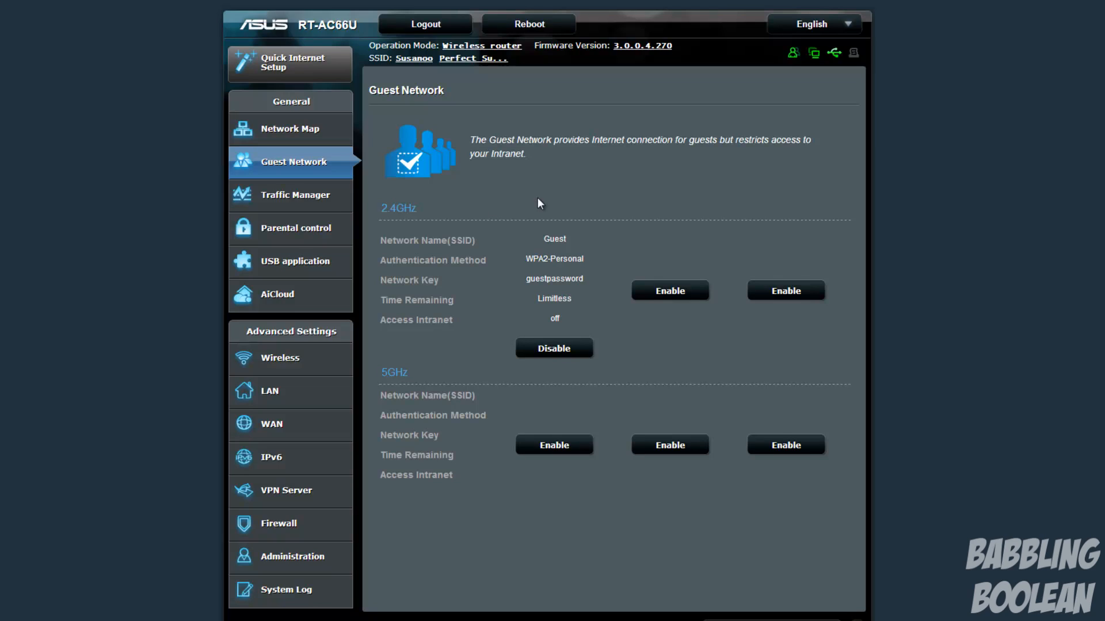
pyautogui.moveTo(289, 129)
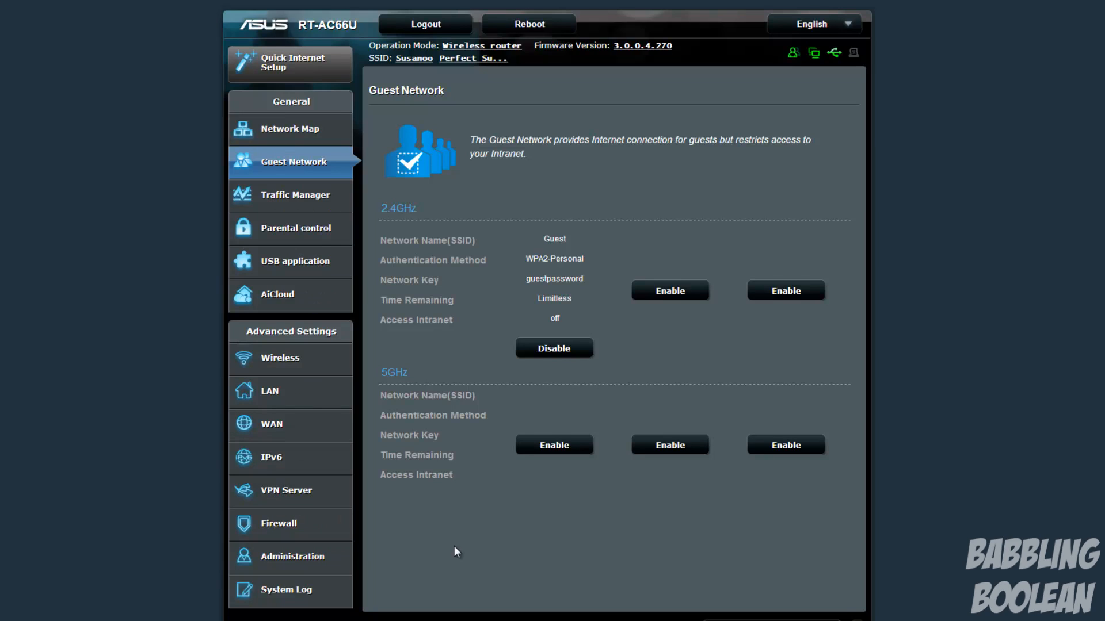
pyautogui.moveTo(521, 523)
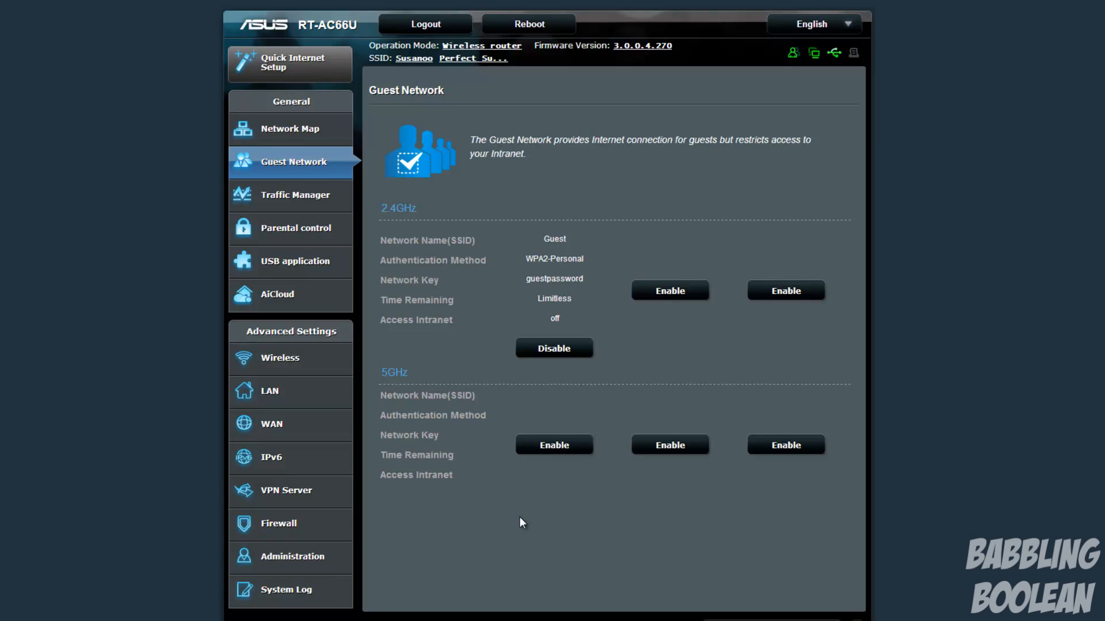
pyautogui.moveTo(599, 523)
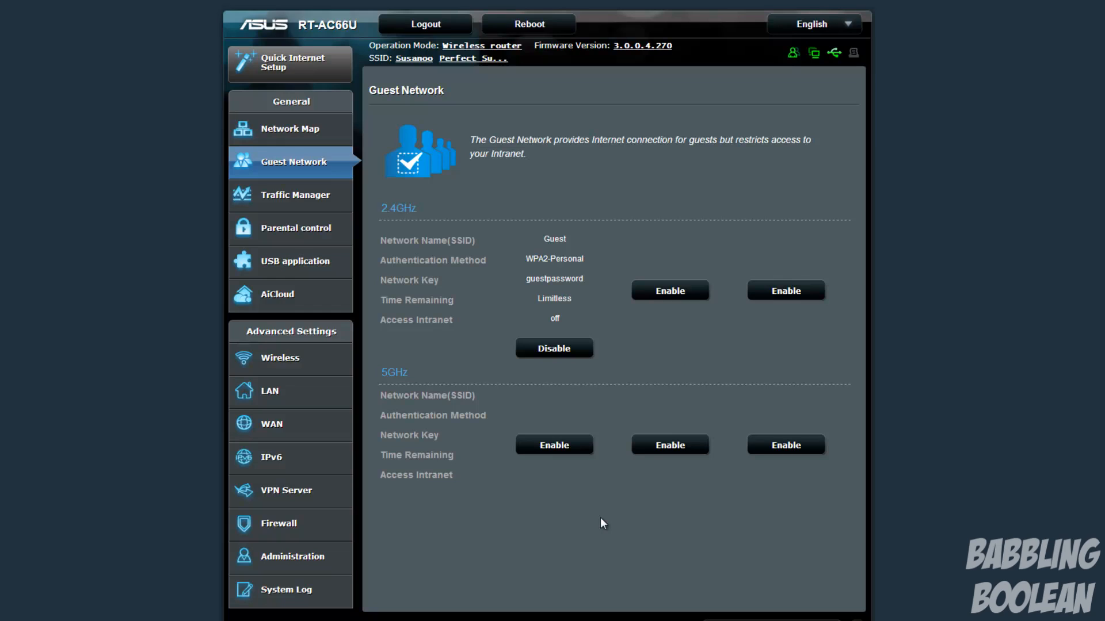
pyautogui.moveTo(517, 204)
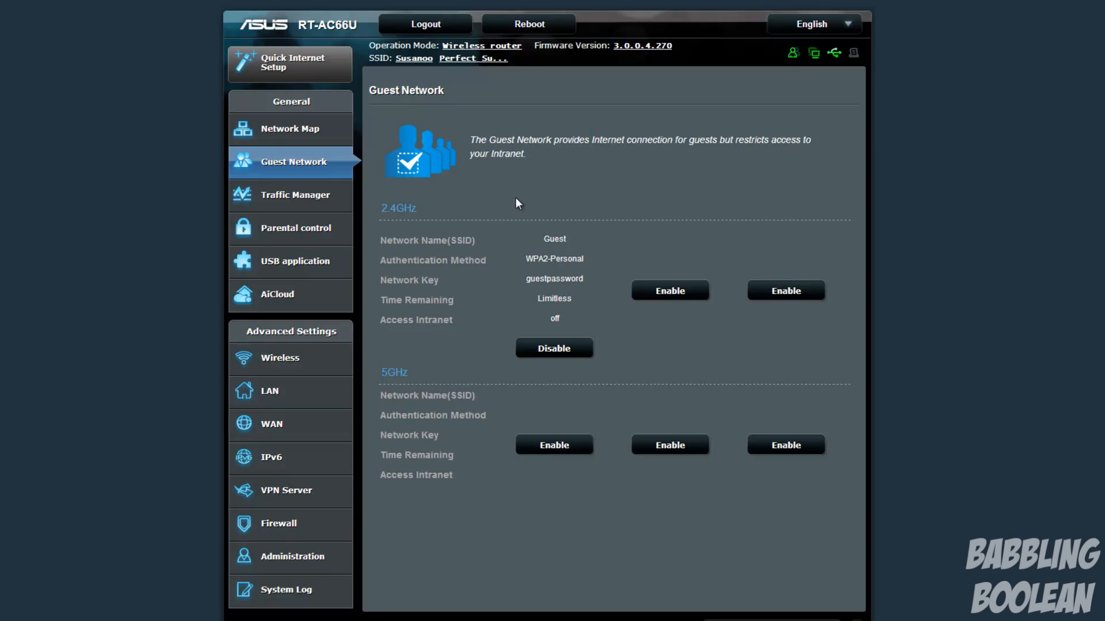
# Step: Go to Traffic Manager and view the real-time Traffic Monitor internet graph
pyautogui.click(295, 195)
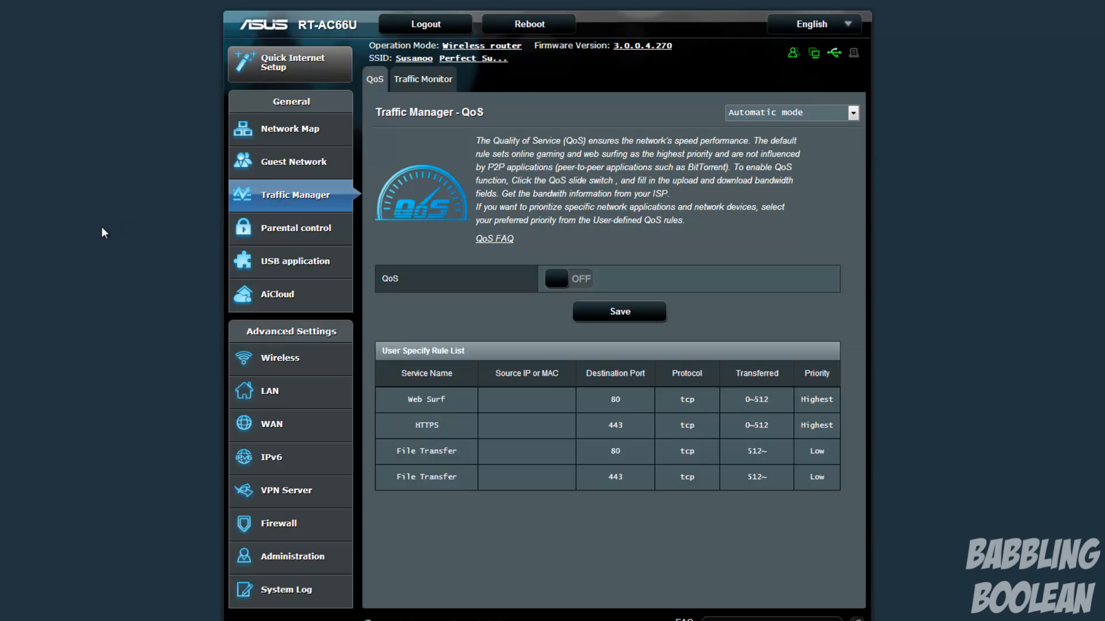
pyautogui.moveTo(141, 257)
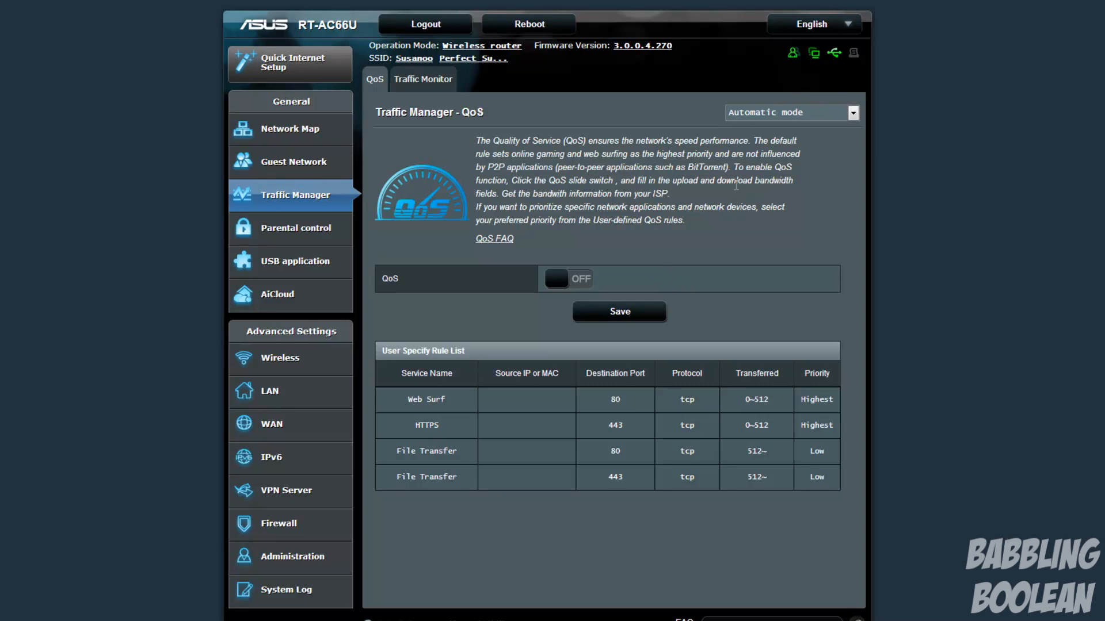
pyautogui.moveTo(690, 196)
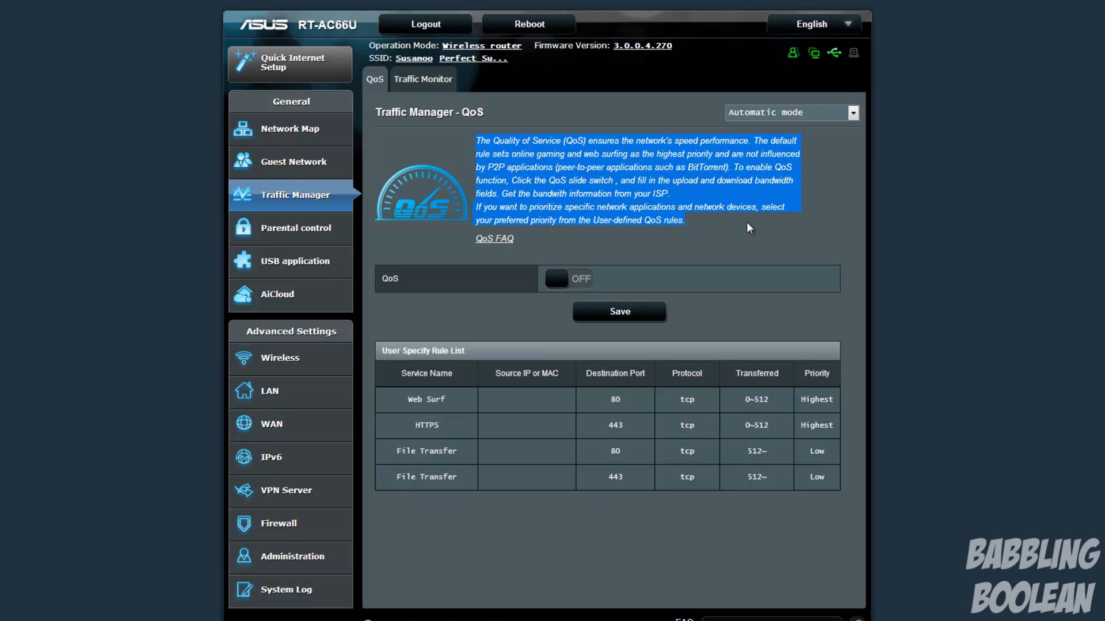
pyautogui.click(749, 227)
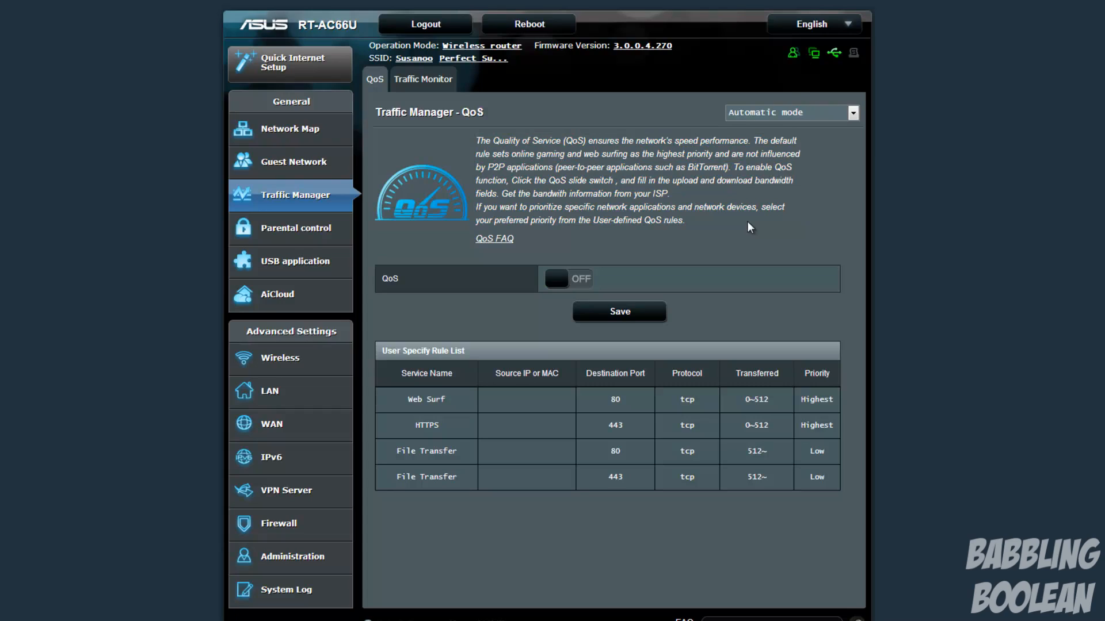
pyautogui.moveTo(767, 208)
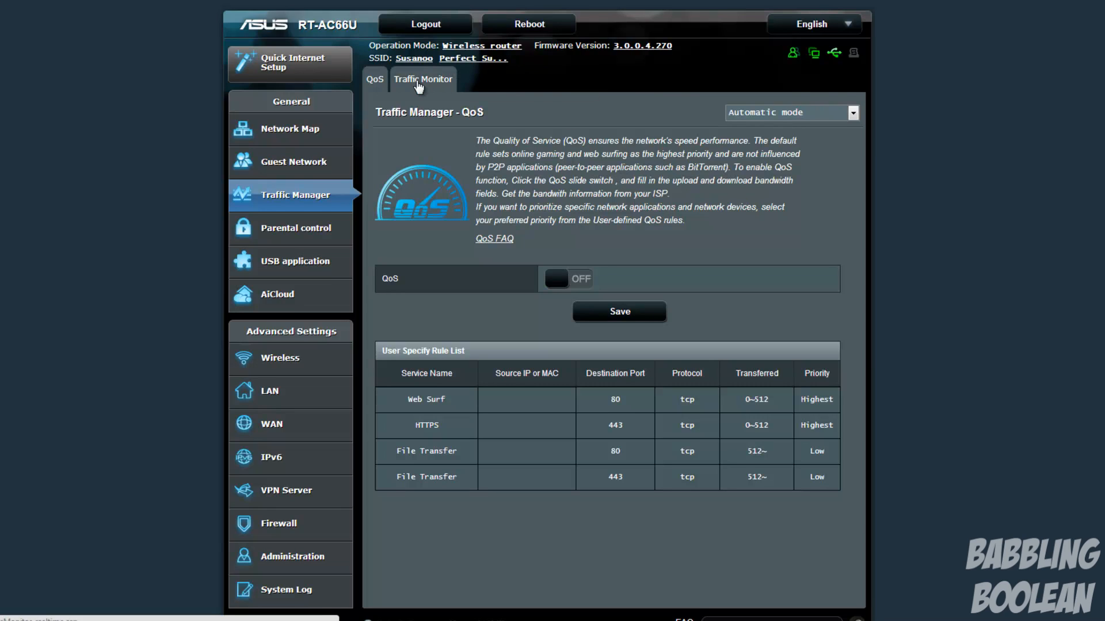
pyautogui.click(423, 79)
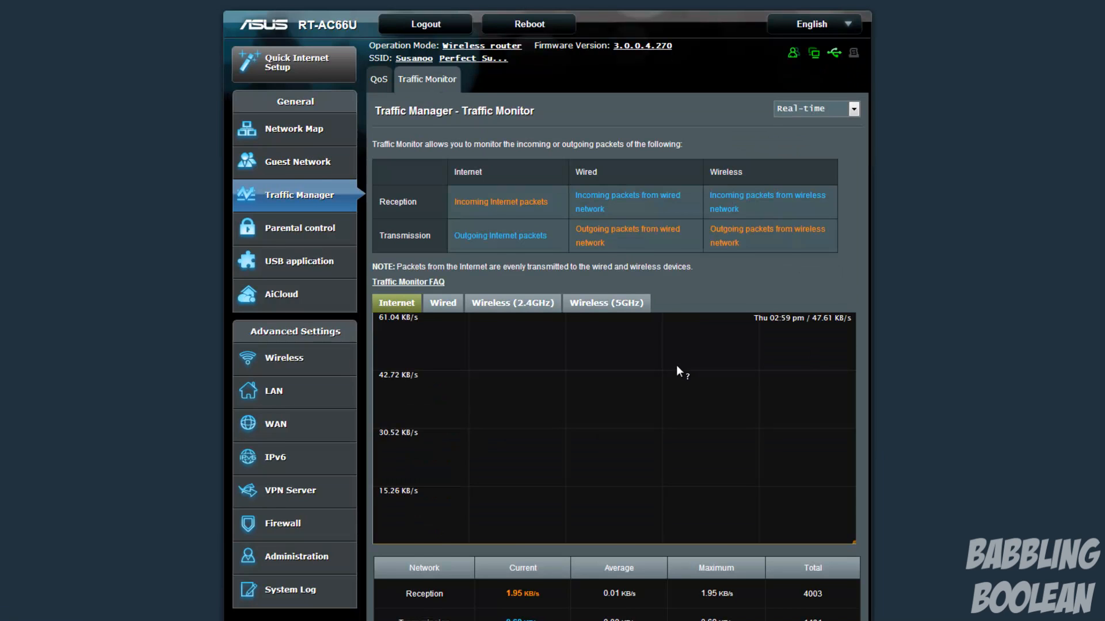
pyautogui.scroll(-3)
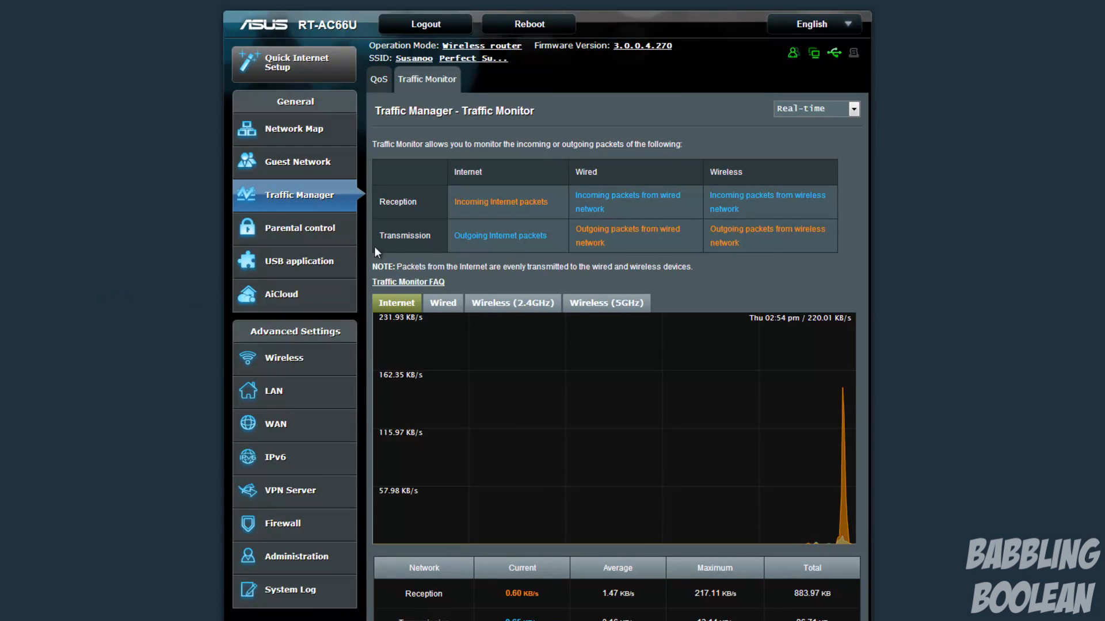
# Step: Show the Parental control page, with the feature off and no clients listed
pyautogui.click(299, 228)
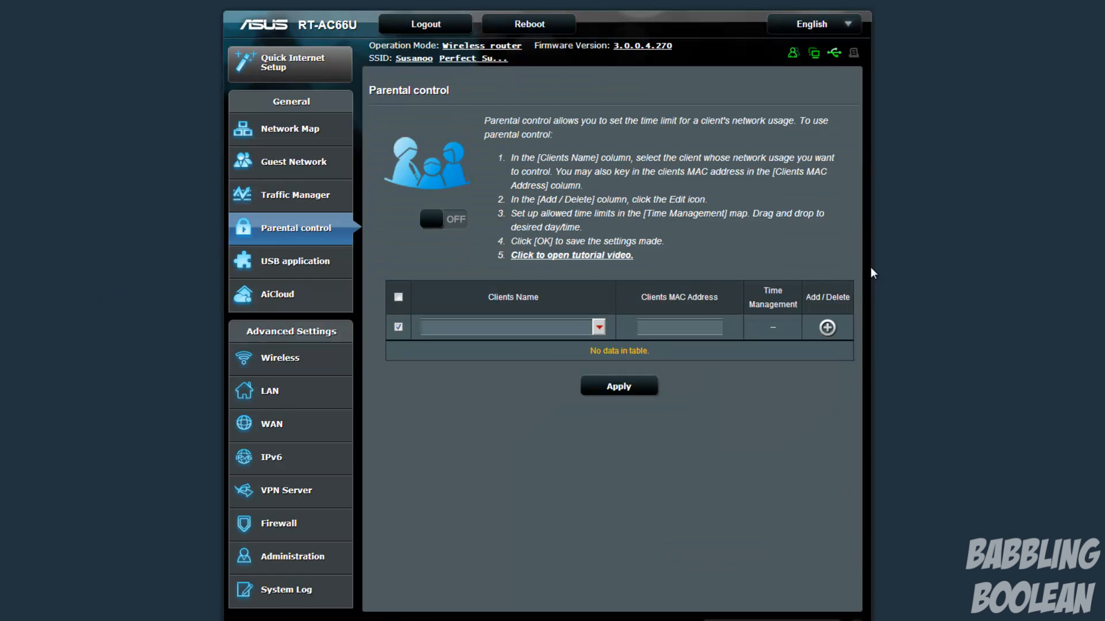
pyautogui.moveTo(873, 264)
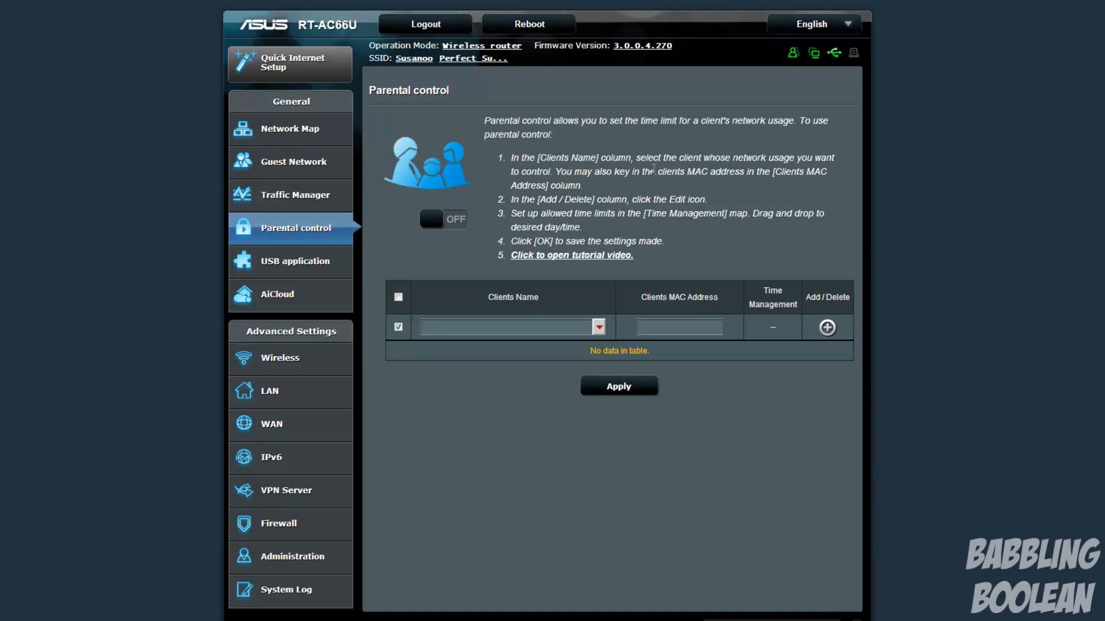
pyautogui.moveTo(614, 230)
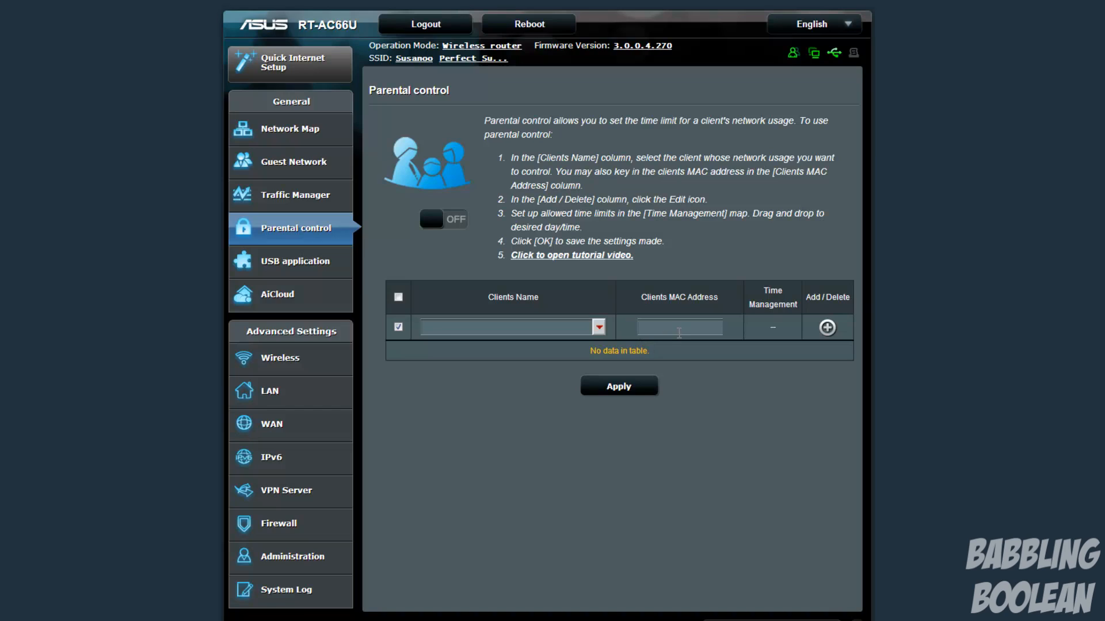
pyautogui.moveTo(747, 331)
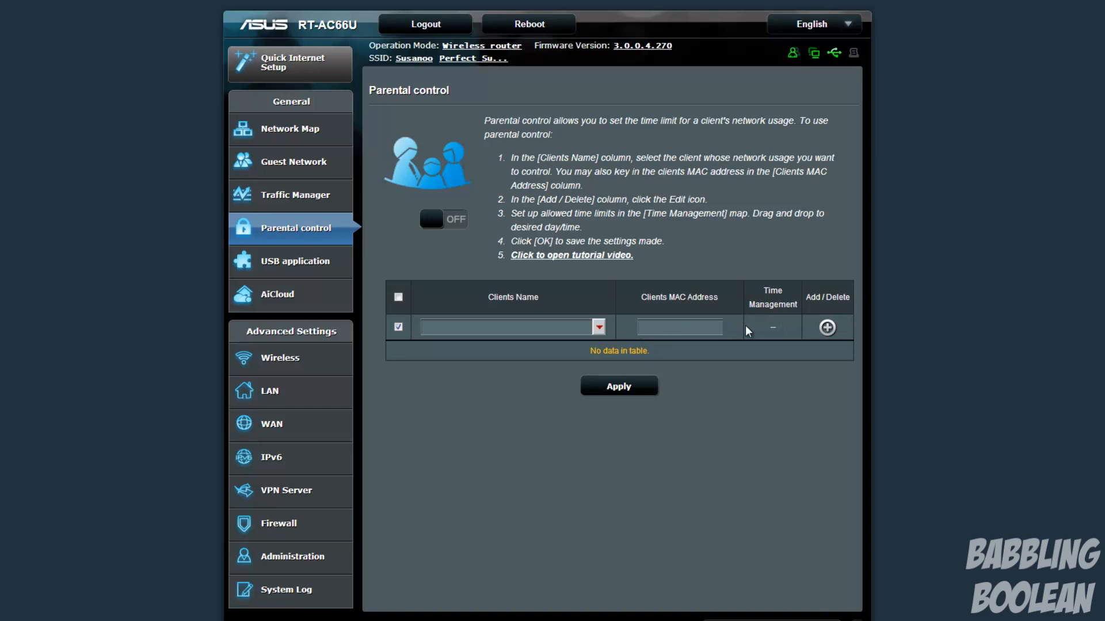
# Step: Show the USB application page with AiDisk, Servers Center, printer server, 3G/4G and Download Master
pyautogui.click(291, 261)
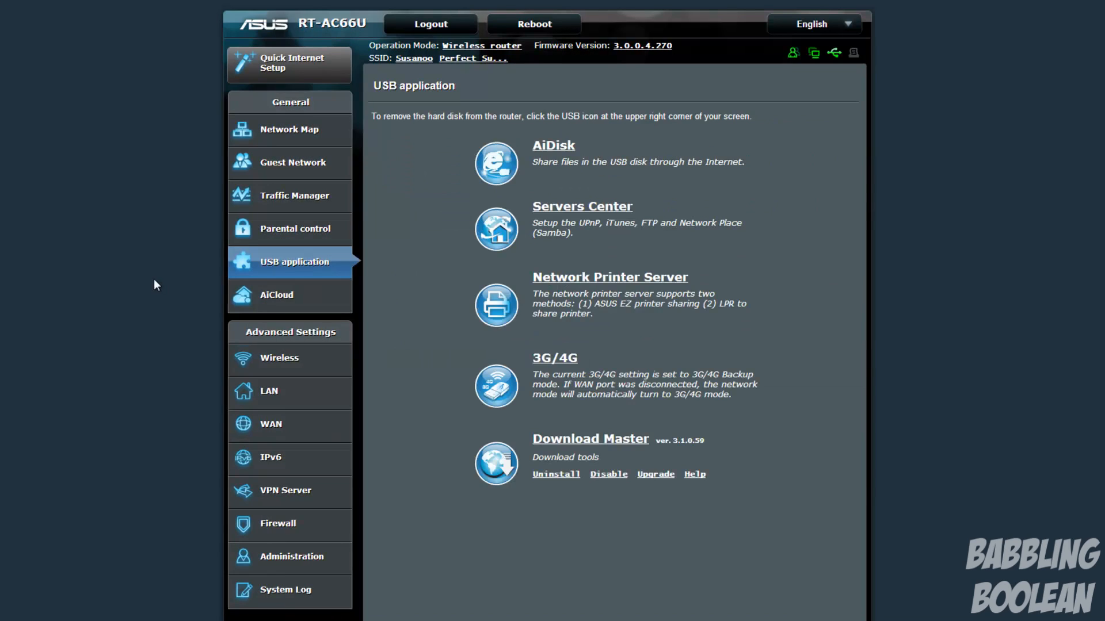
pyautogui.moveTo(842, 295)
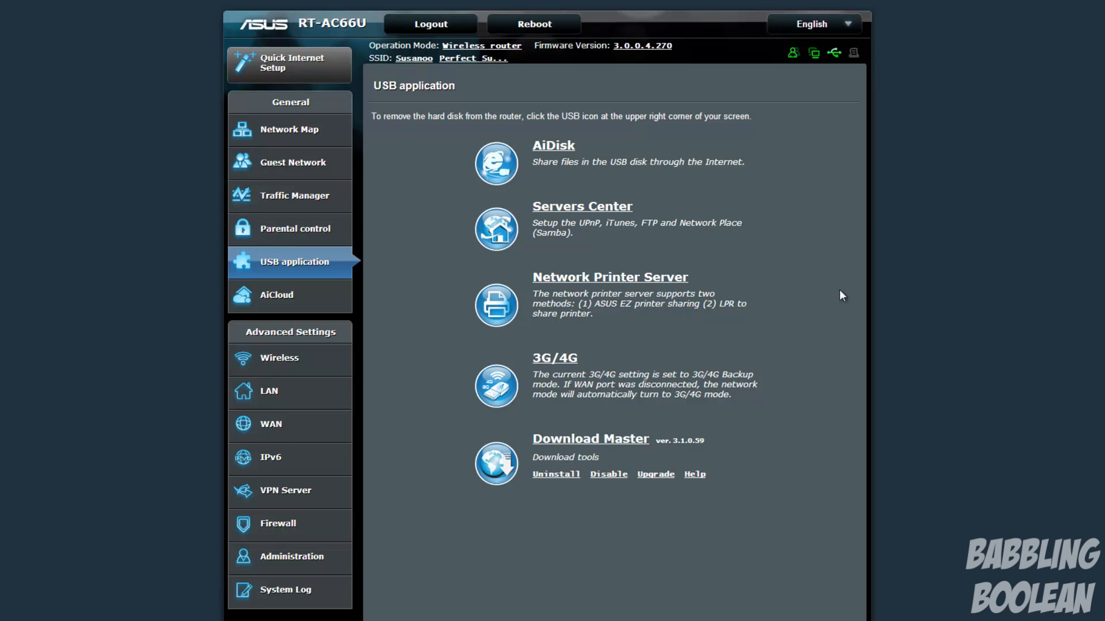
pyautogui.moveTo(574, 159)
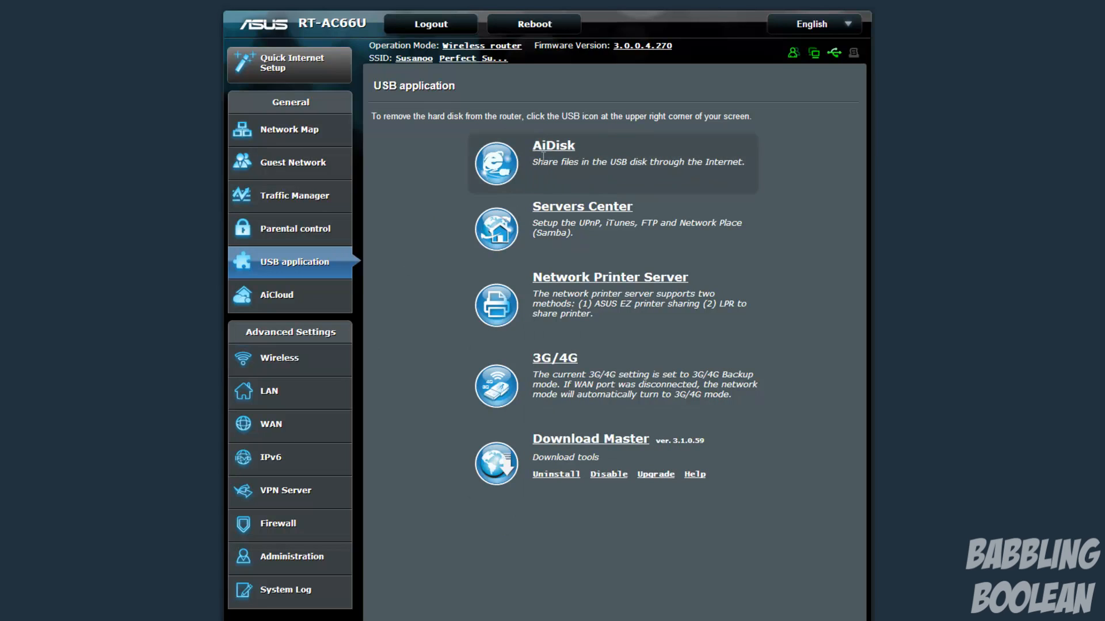
pyautogui.click(553, 145)
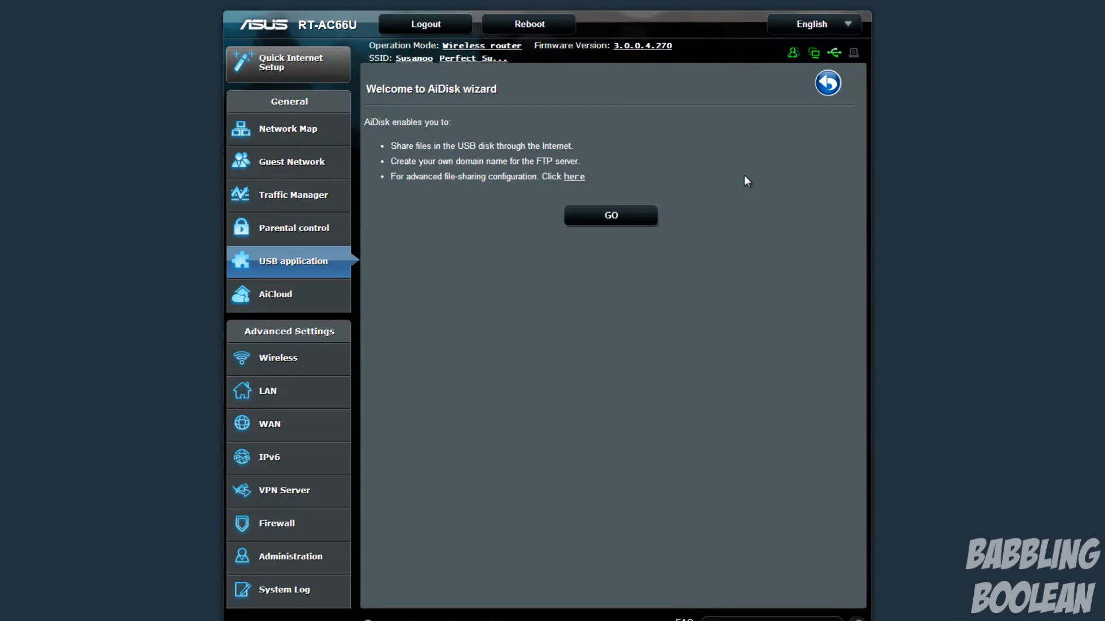
pyautogui.moveTo(556, 156)
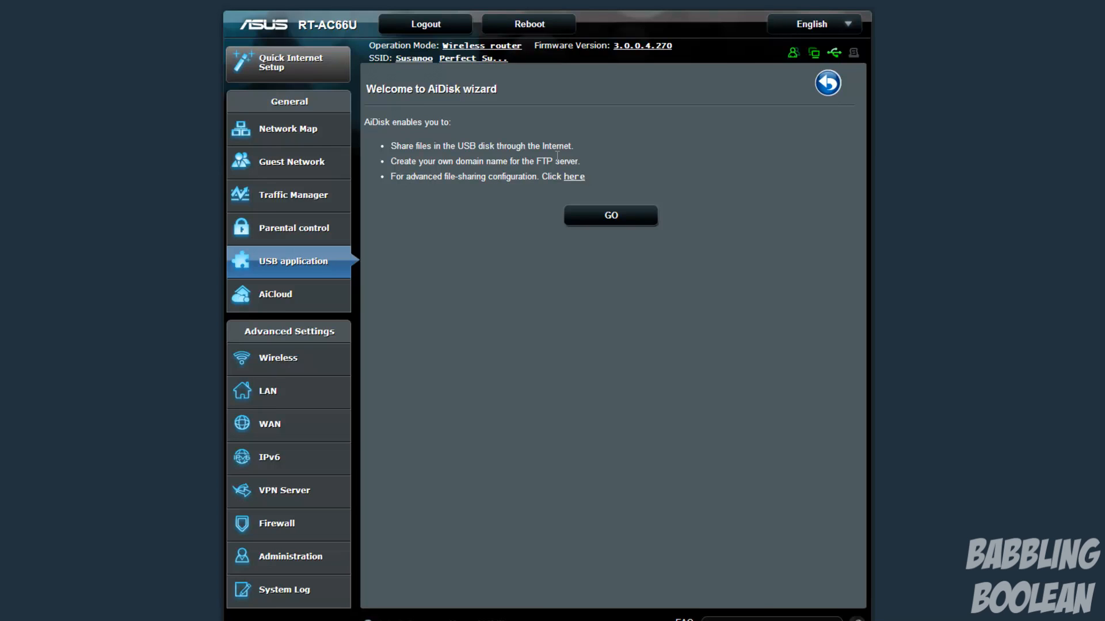
pyautogui.moveTo(246, 242)
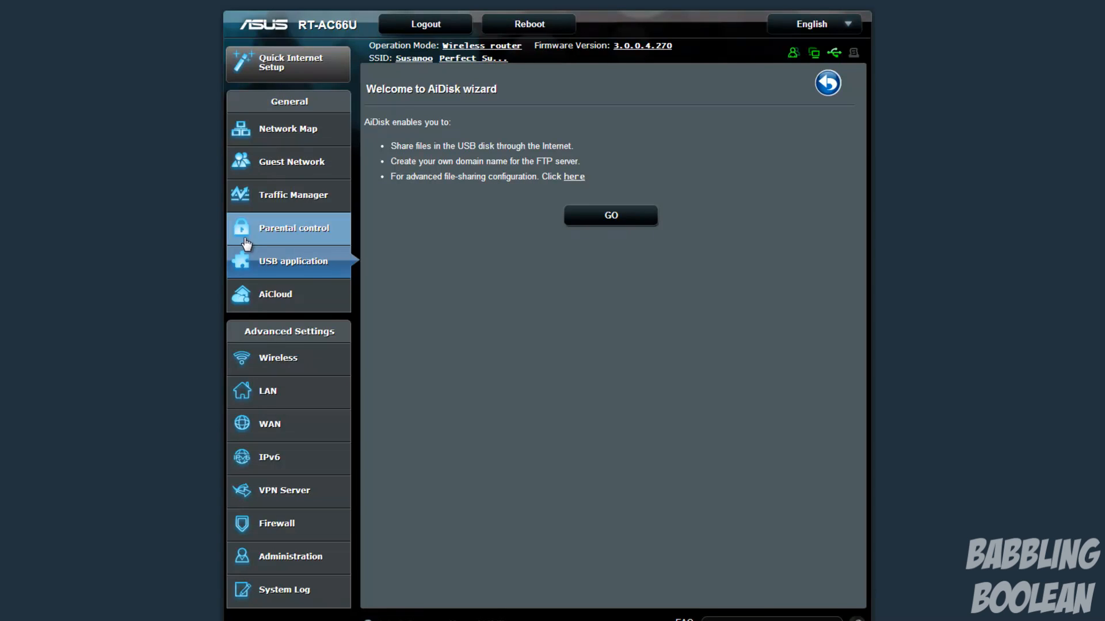
pyautogui.click(290, 261)
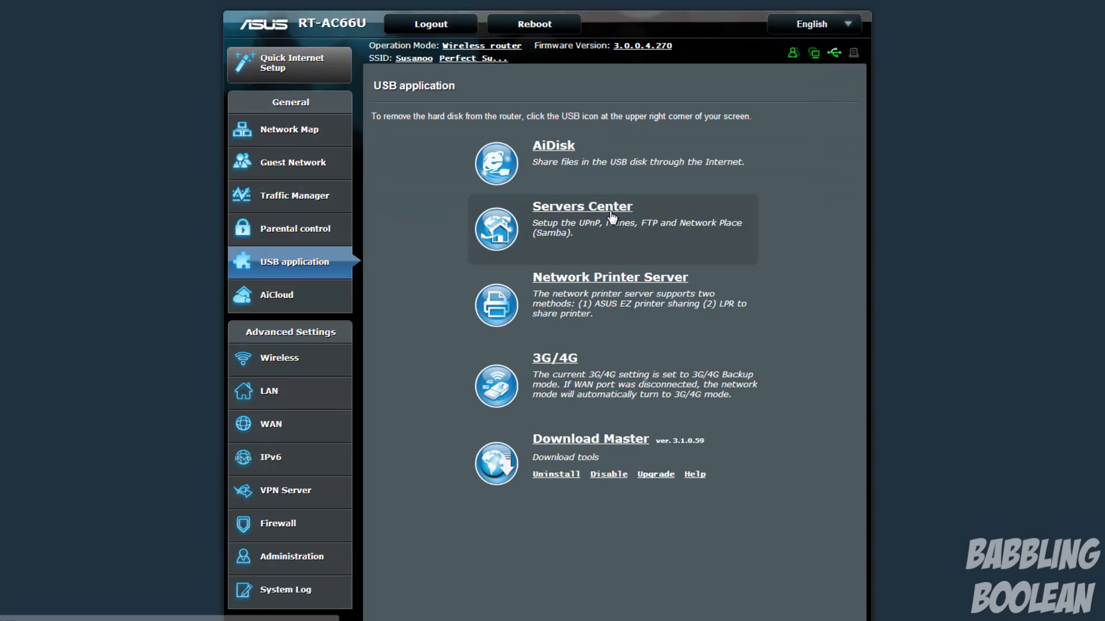
pyautogui.click(582, 207)
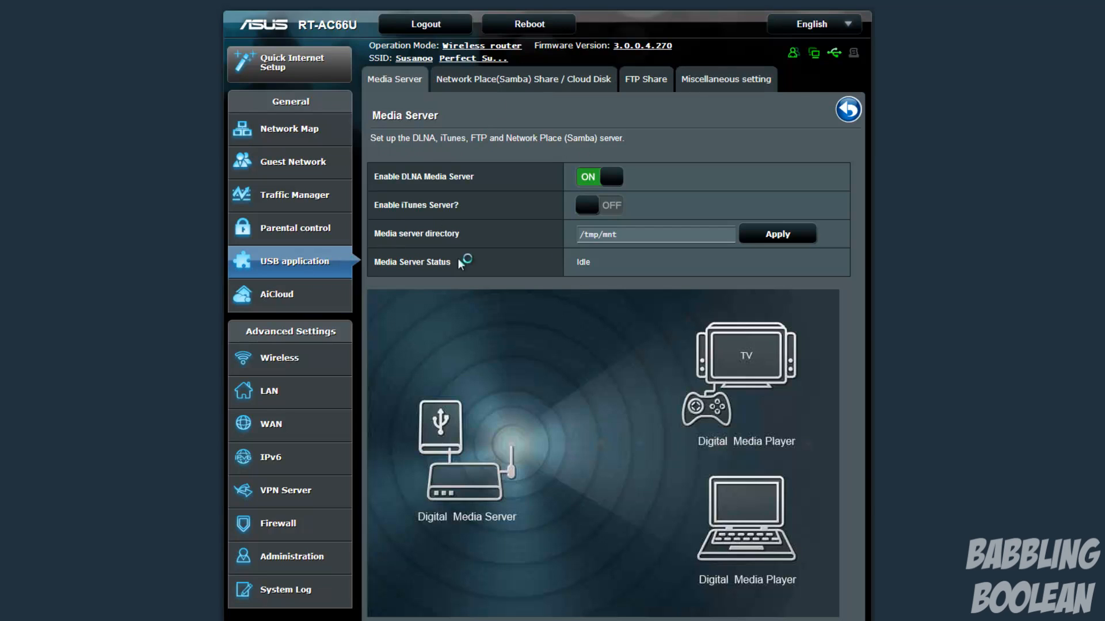
pyautogui.click(291, 261)
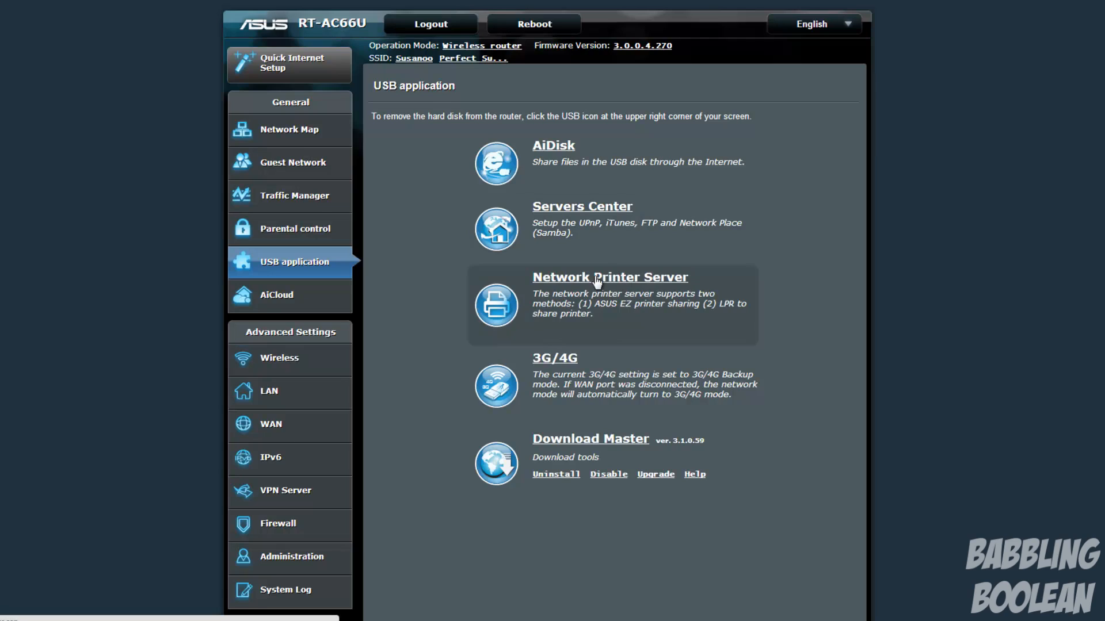
pyautogui.moveTo(764, 301)
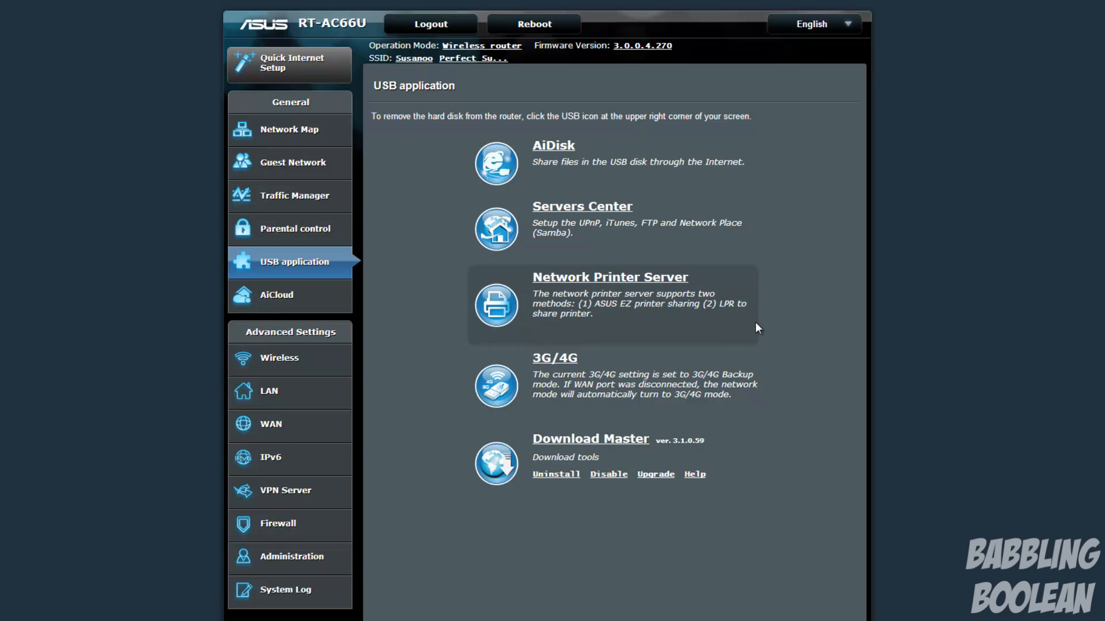
pyautogui.moveTo(578, 385)
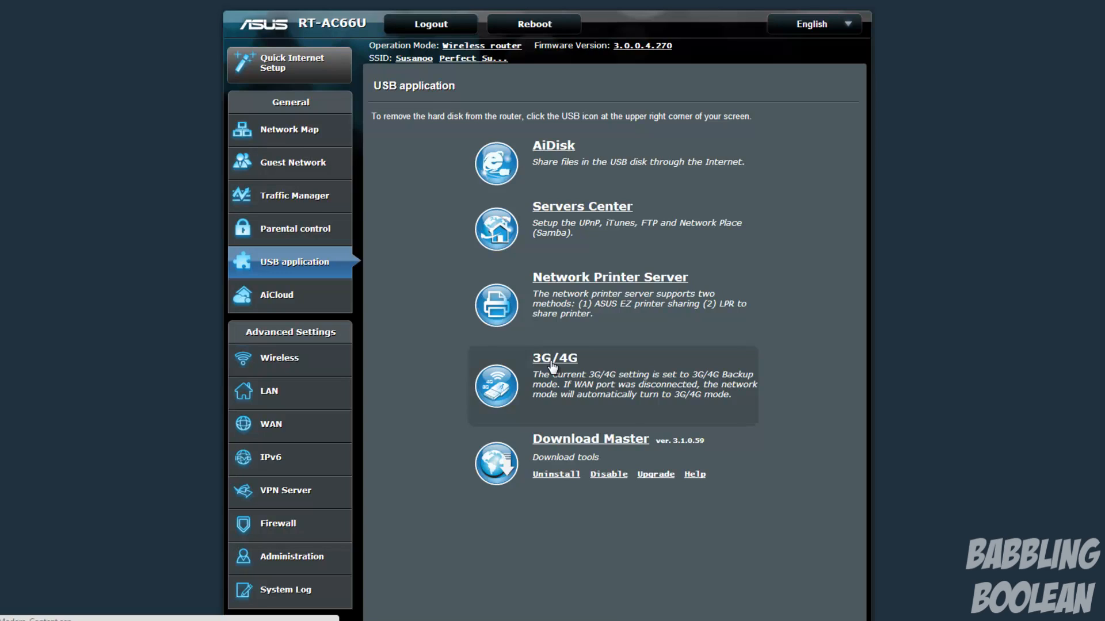
pyautogui.moveTo(631, 445)
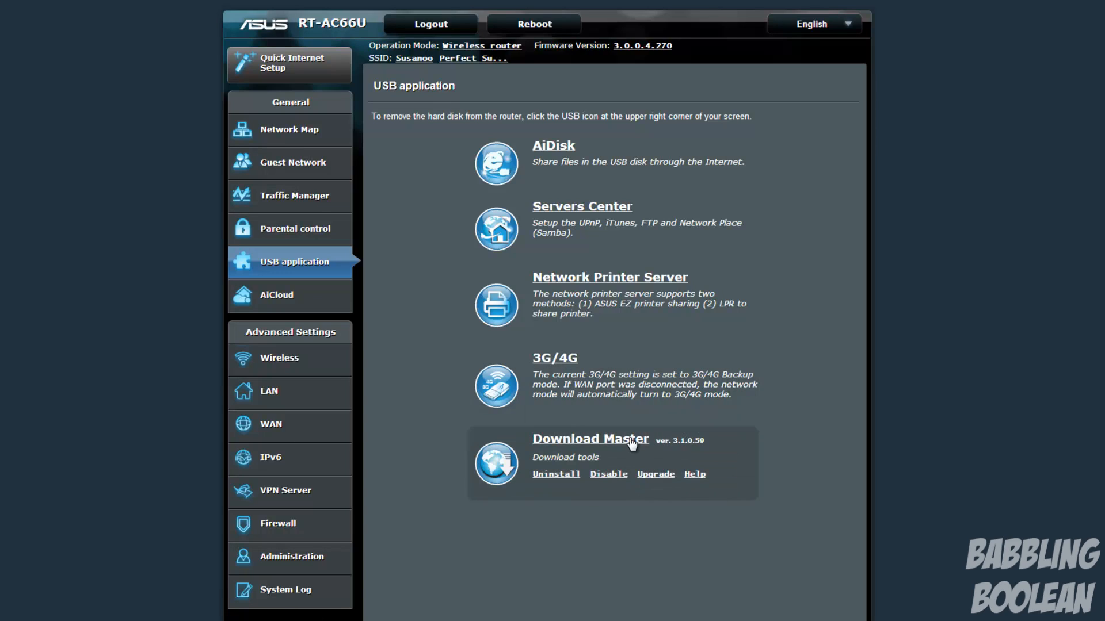
# Step: Review AiCloud's Cloud Disk, Smart Access and Smart Sync sections, then return to Wireless General
pyautogui.click(590, 438)
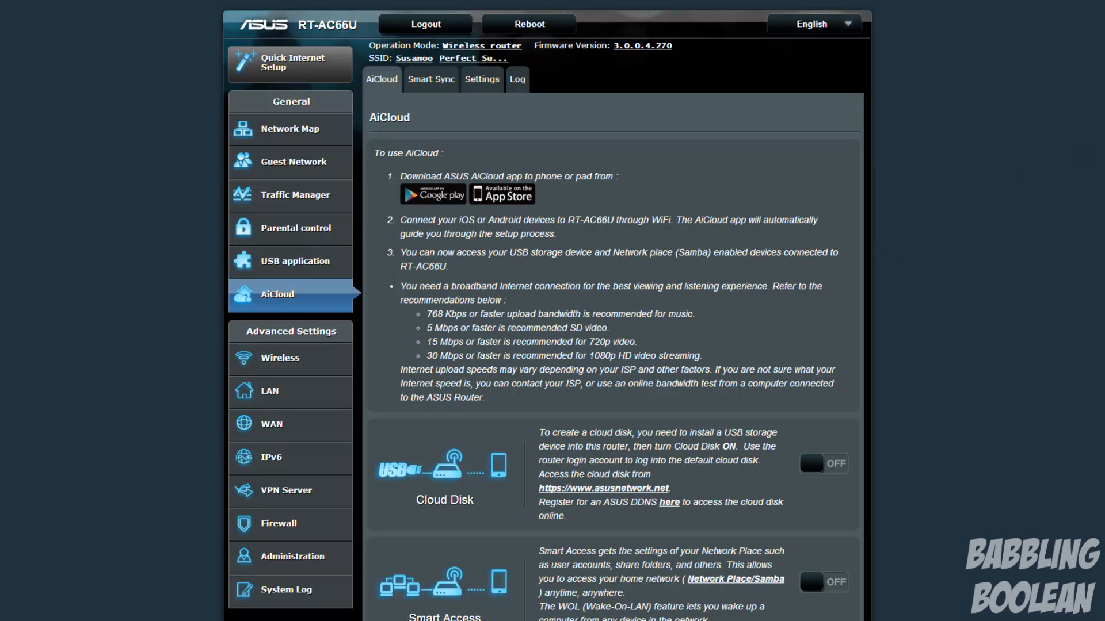
pyautogui.scroll(-3)
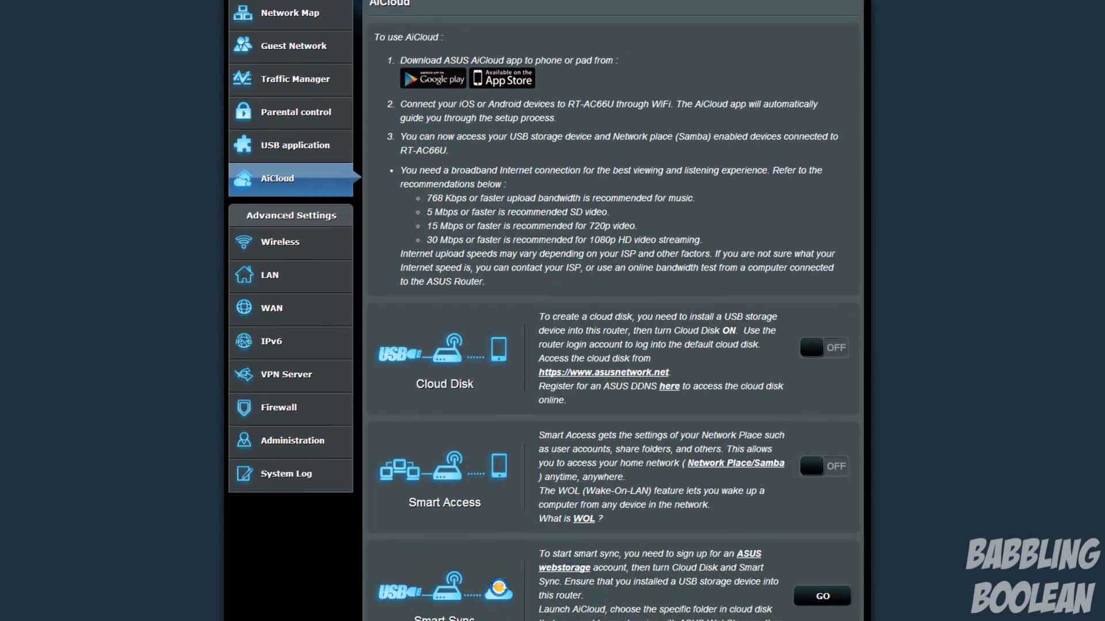
pyautogui.scroll(-3)
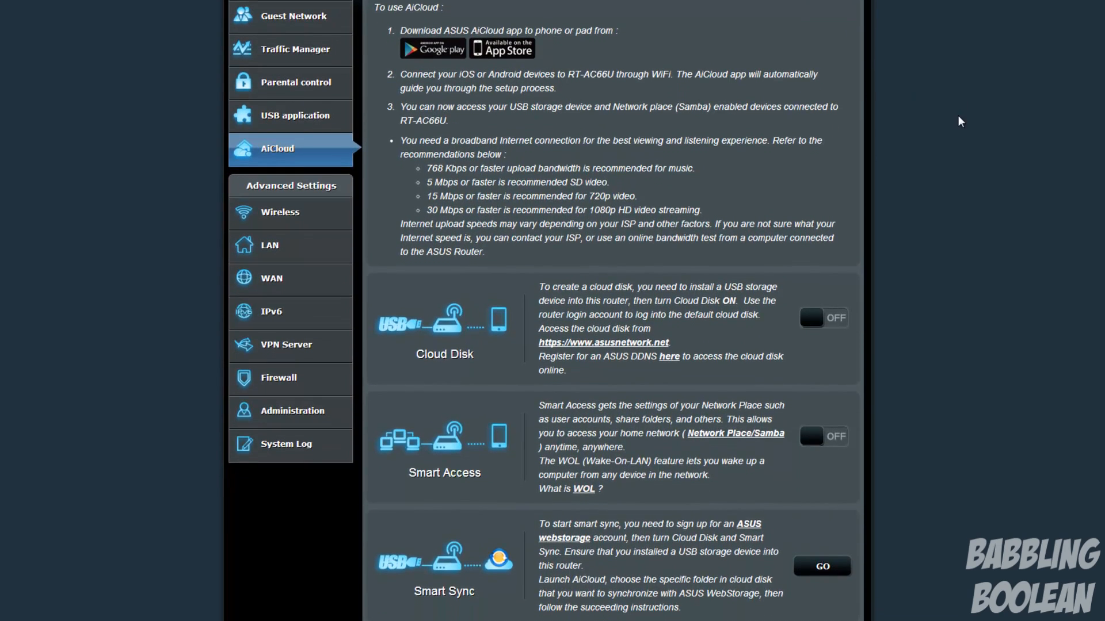
pyautogui.moveTo(1002, 199)
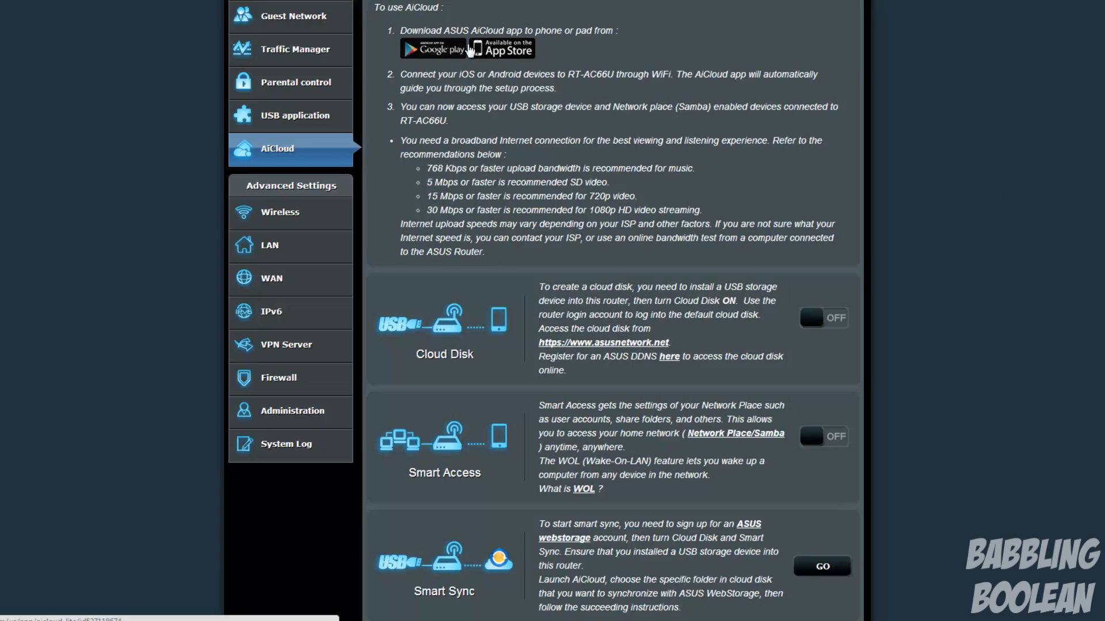
pyautogui.moveTo(972, 313)
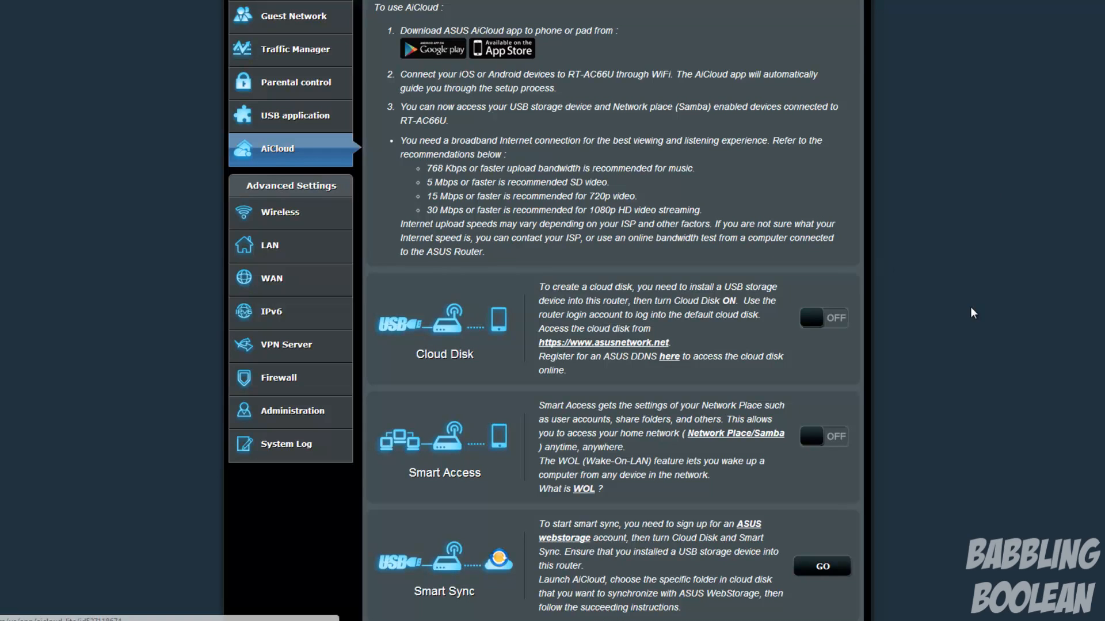
pyautogui.moveTo(977, 327)
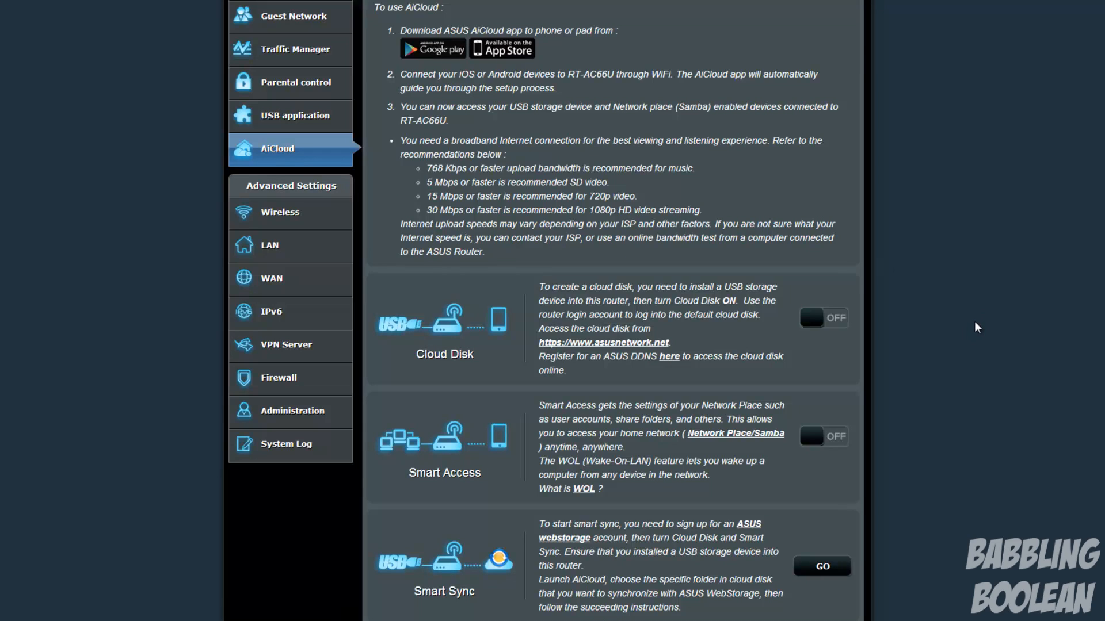
pyautogui.doubleClick(546, 461)
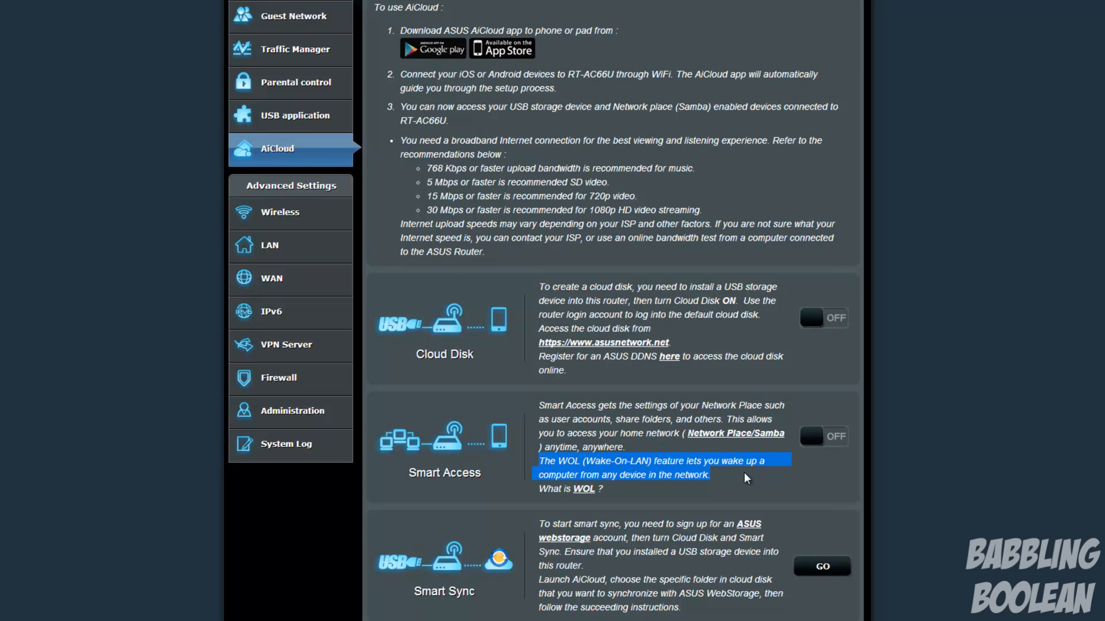
pyautogui.moveTo(720, 479)
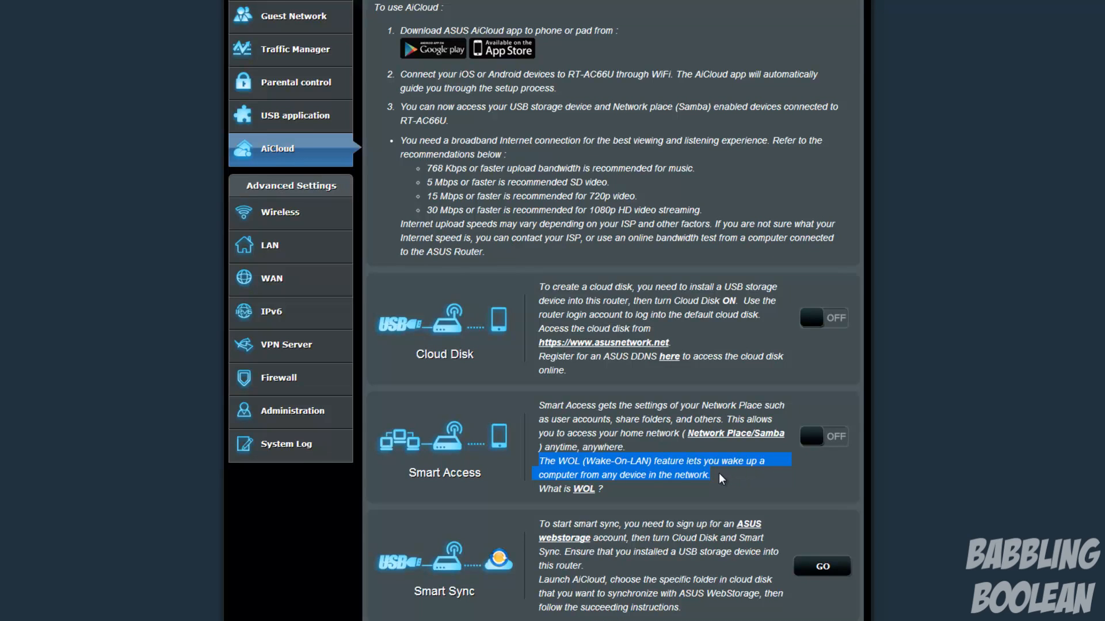
pyautogui.click(718, 478)
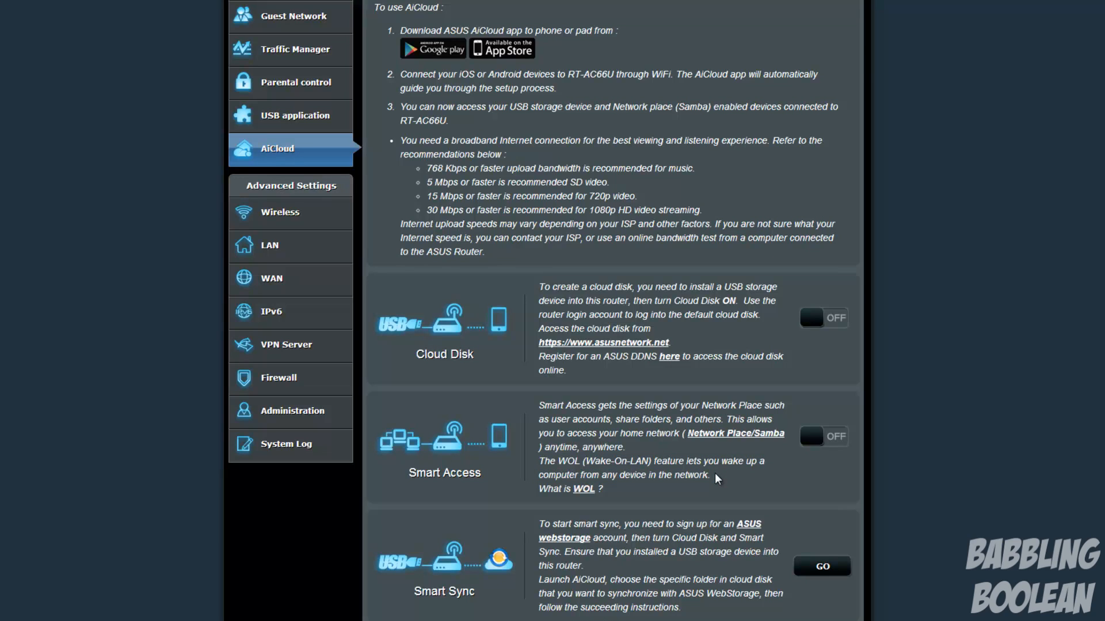
pyautogui.click(279, 213)
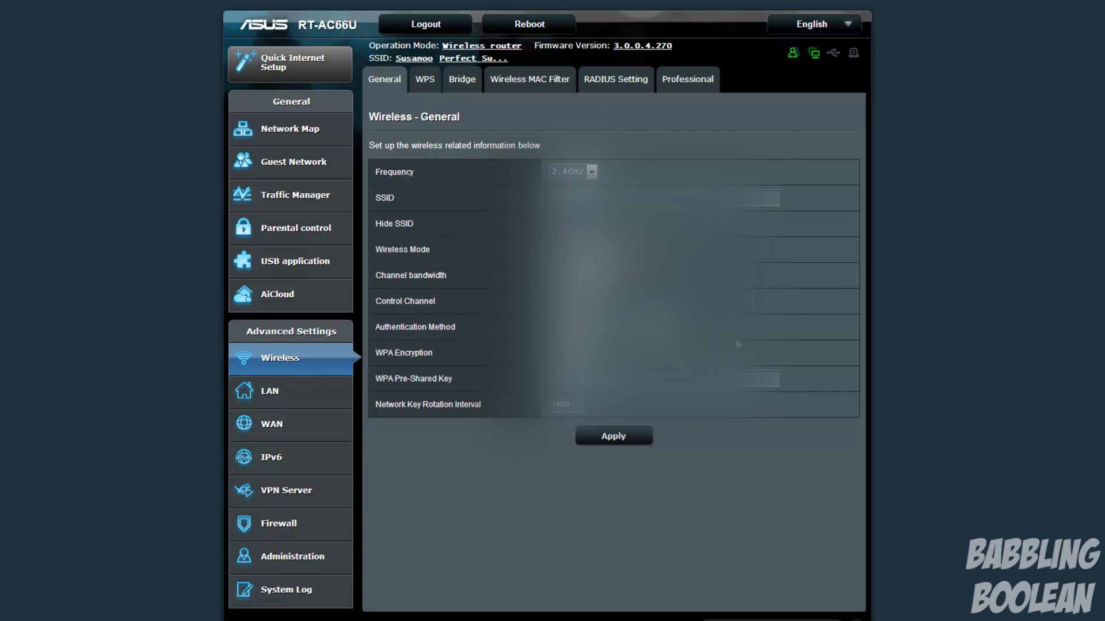
pyautogui.moveTo(787, 288)
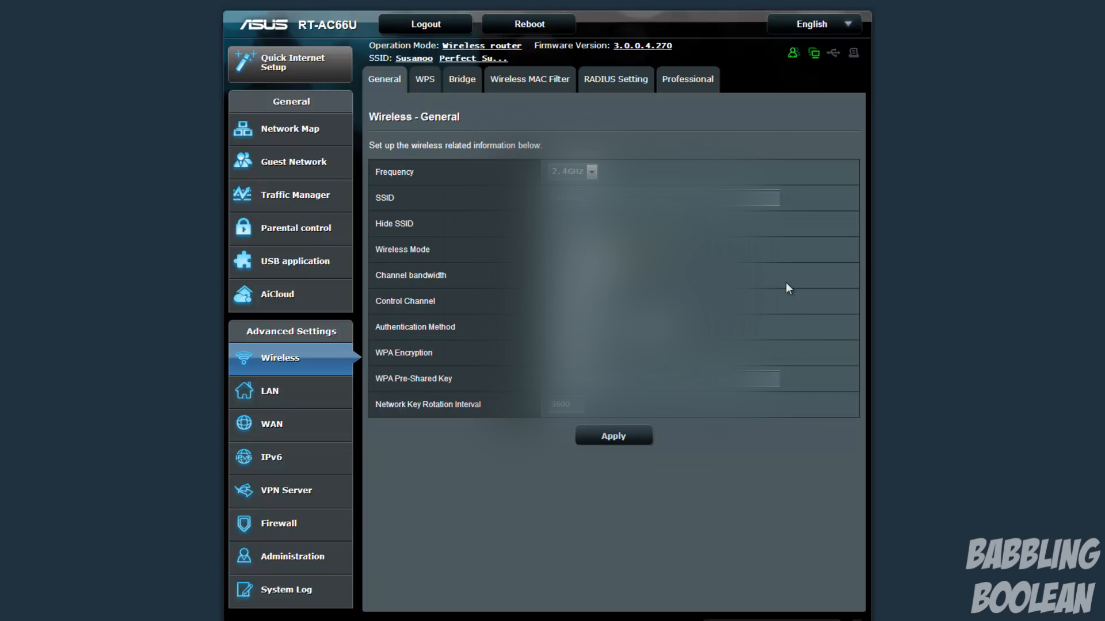
pyautogui.moveTo(794, 311)
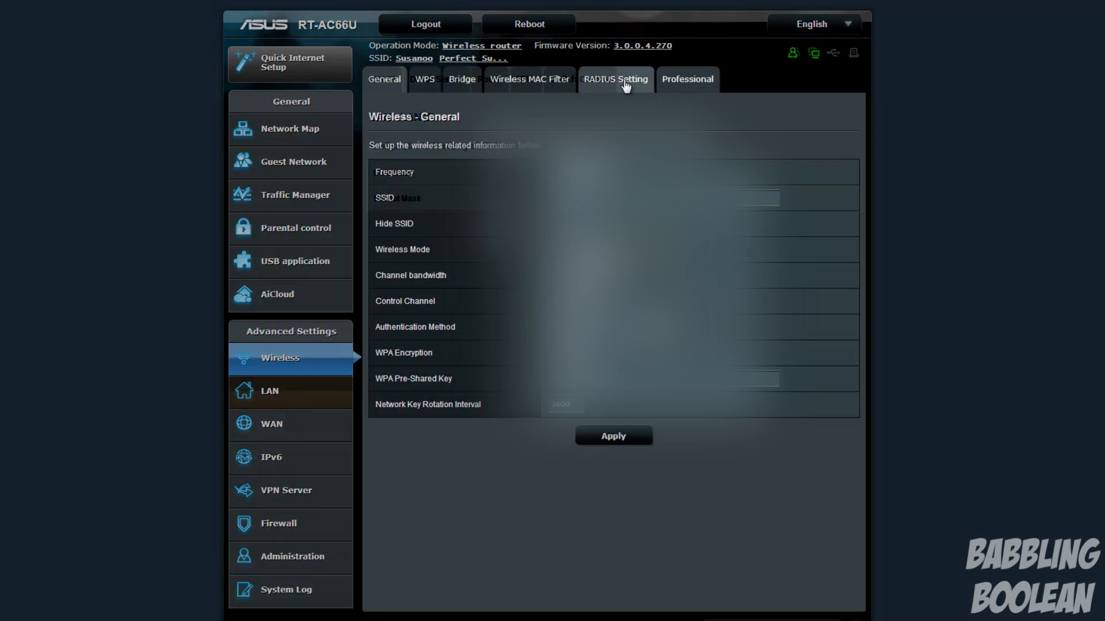
# Step: Go to the LAN IP page showing IP Address and Subnet Mask
pyautogui.click(278, 391)
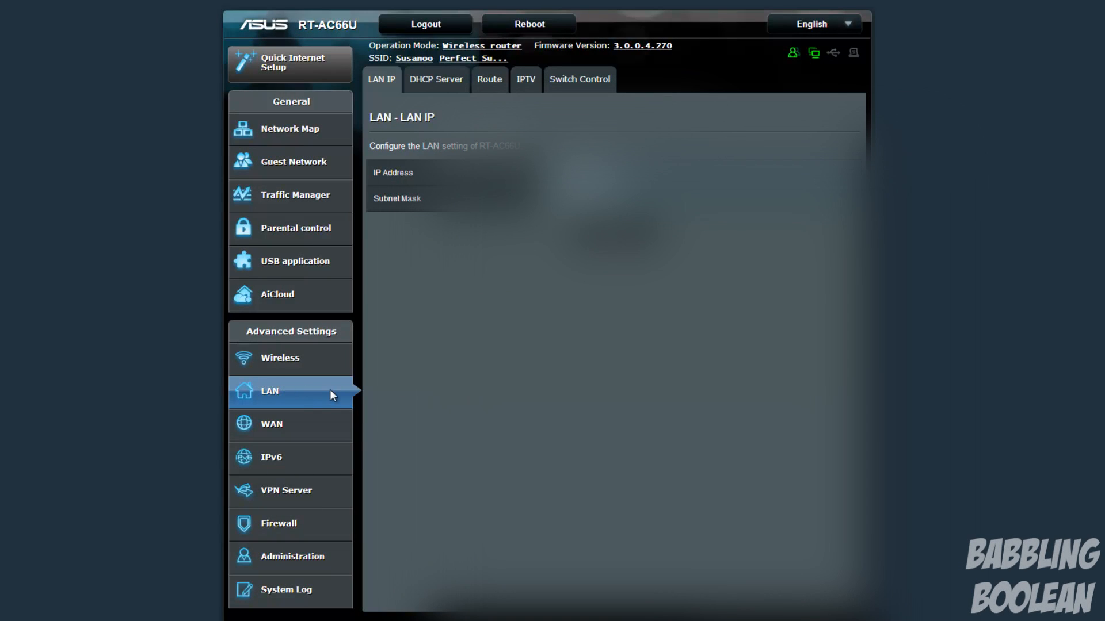
# Step: Look over the WAN Internet Connection settings, then go to the IPv6 page
pyautogui.click(271, 424)
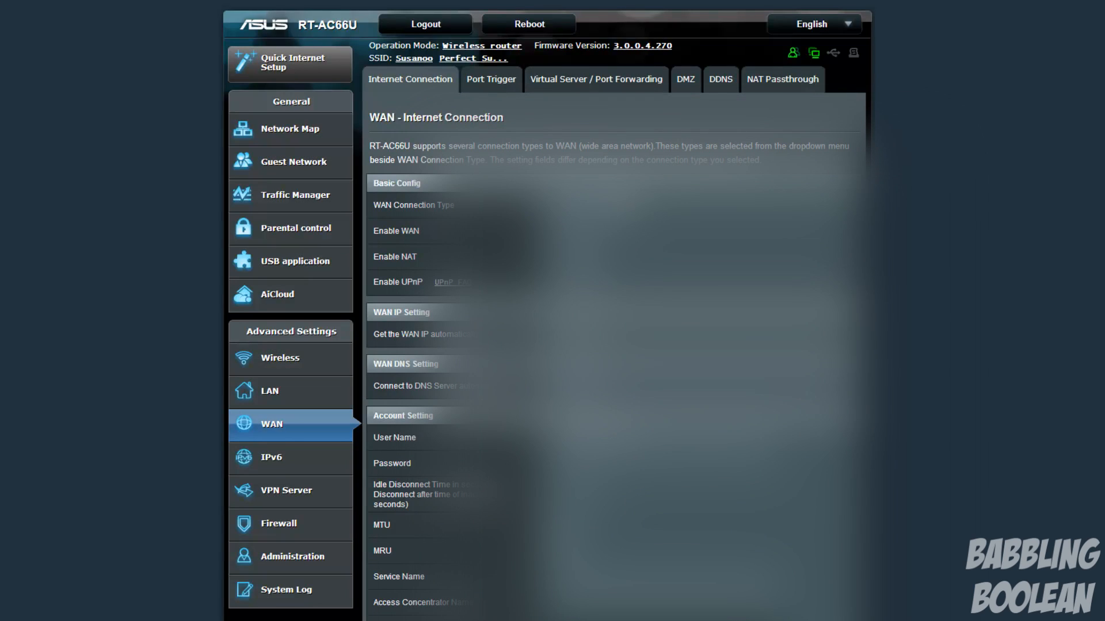
pyautogui.scroll(-3)
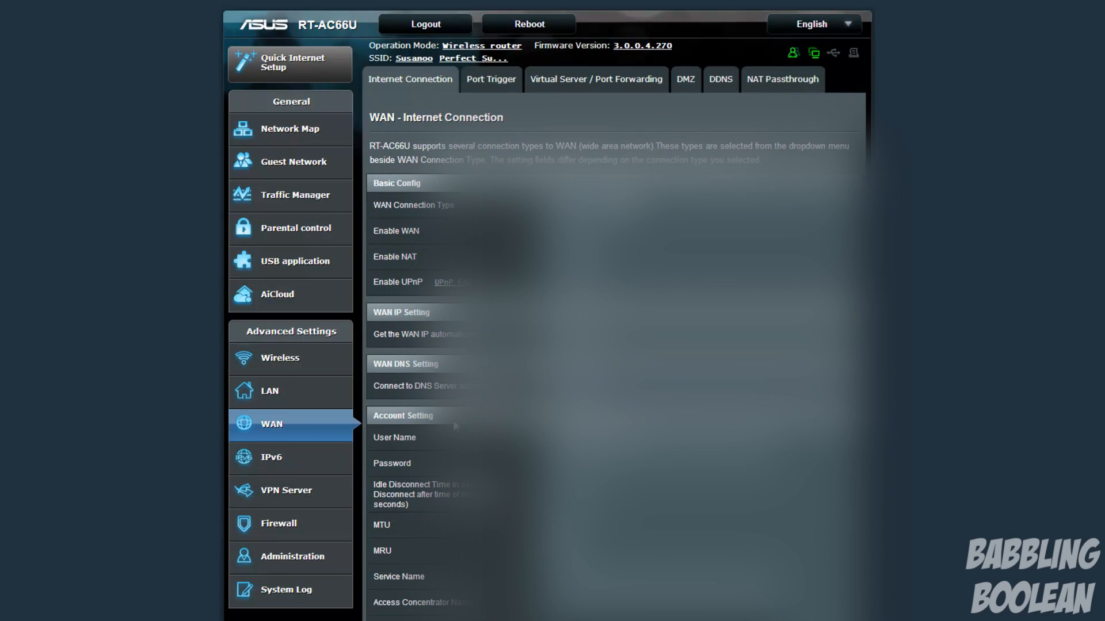
pyautogui.moveTo(275, 458)
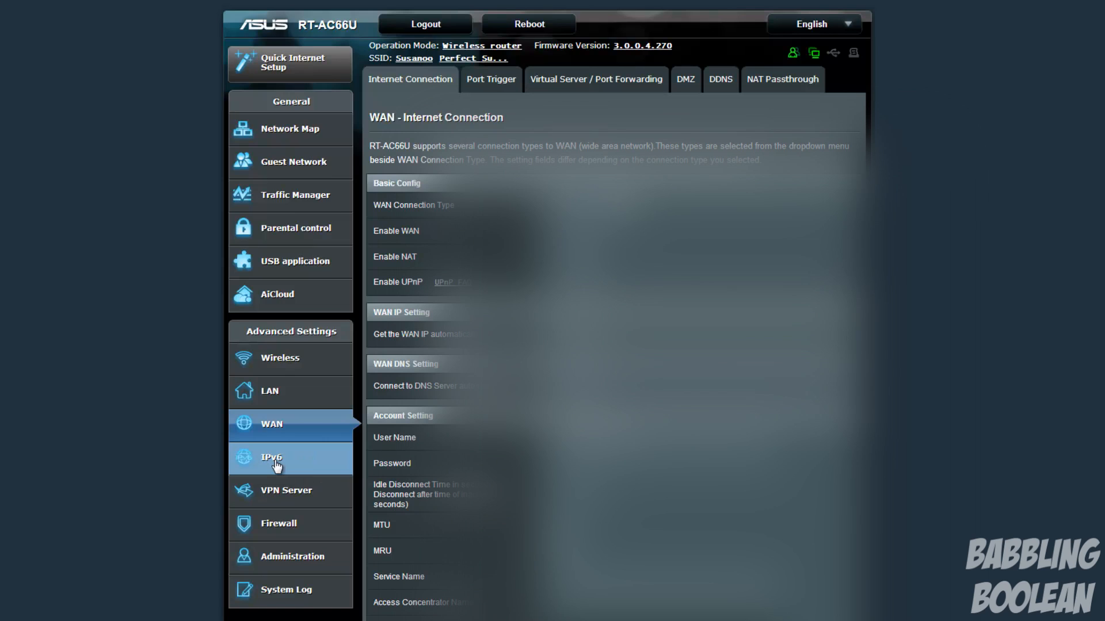
pyautogui.click(273, 456)
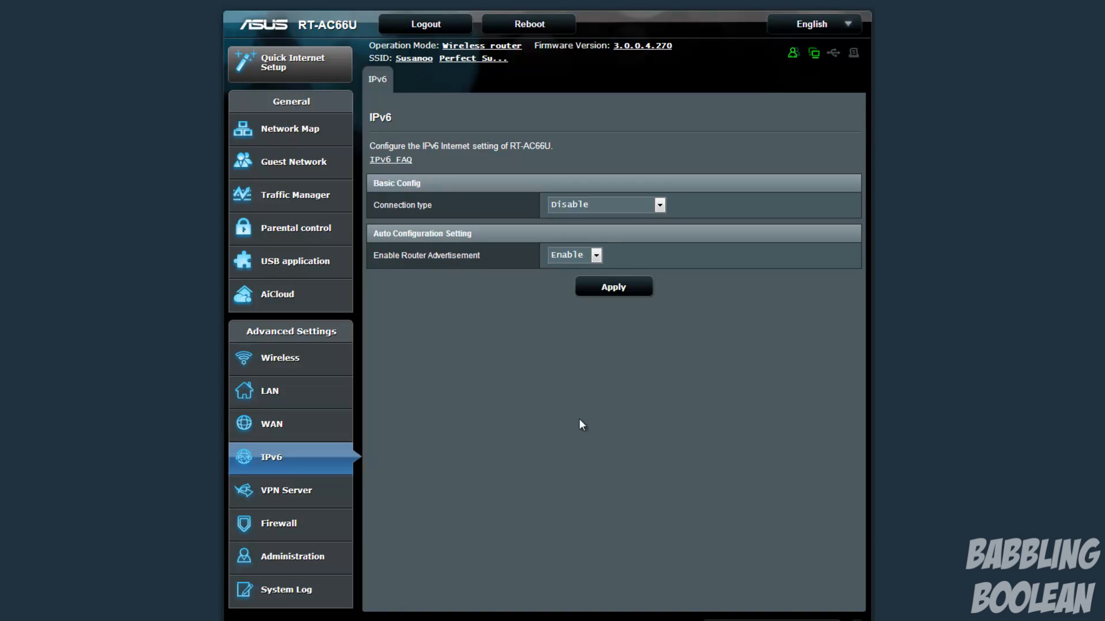
# Step: Browse the VPN Server and Firewall pages, ending on Administration Operation Mode
pyautogui.click(286, 490)
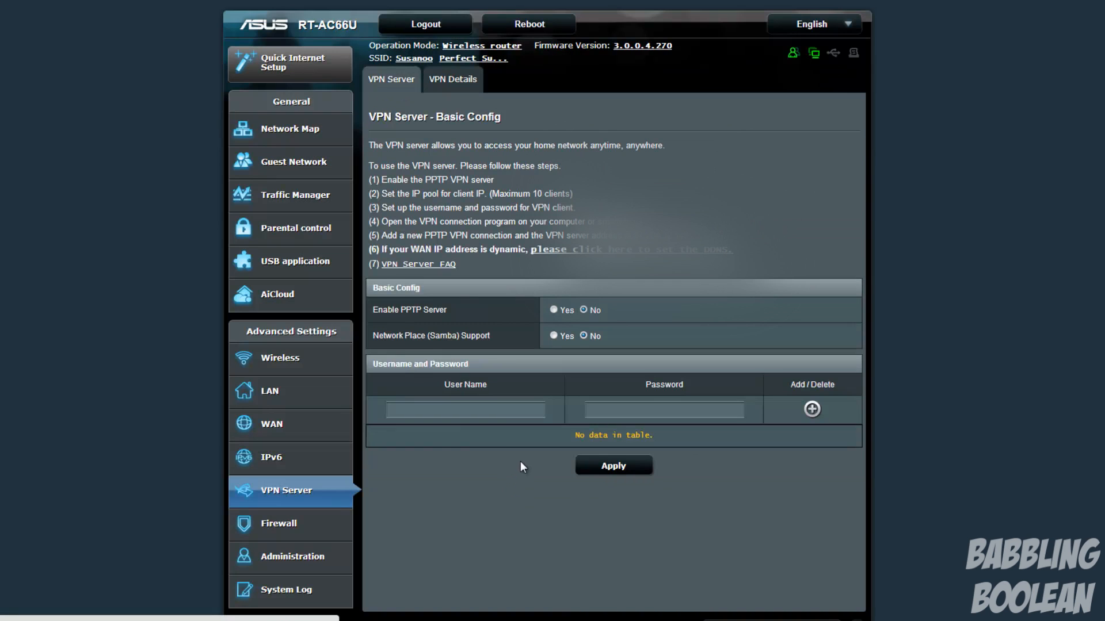
pyautogui.moveTo(523, 452)
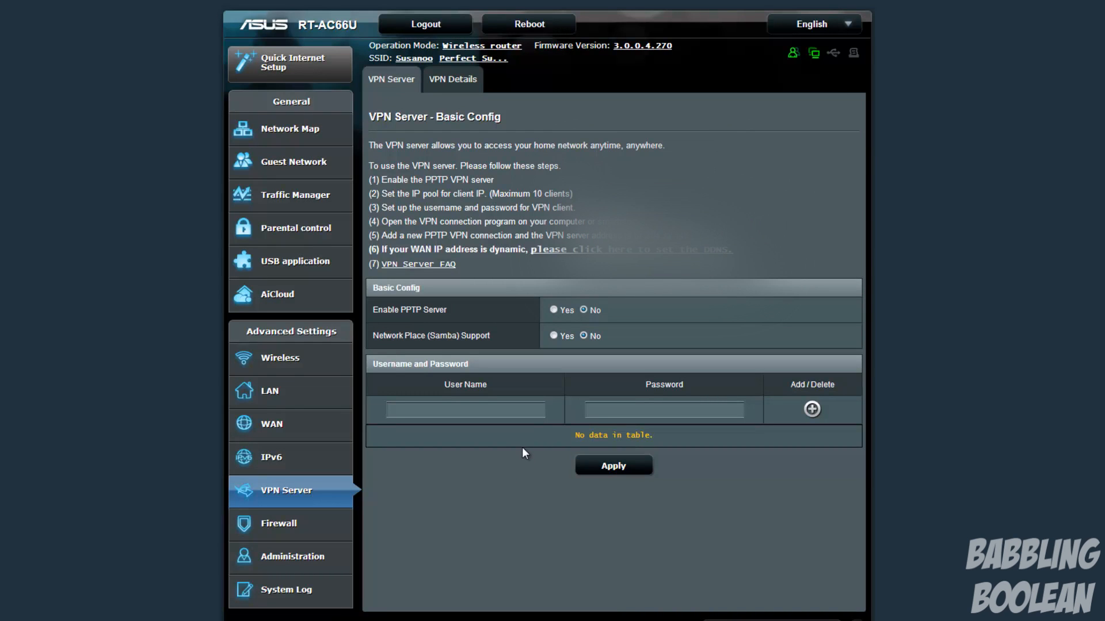
pyautogui.moveTo(528, 452)
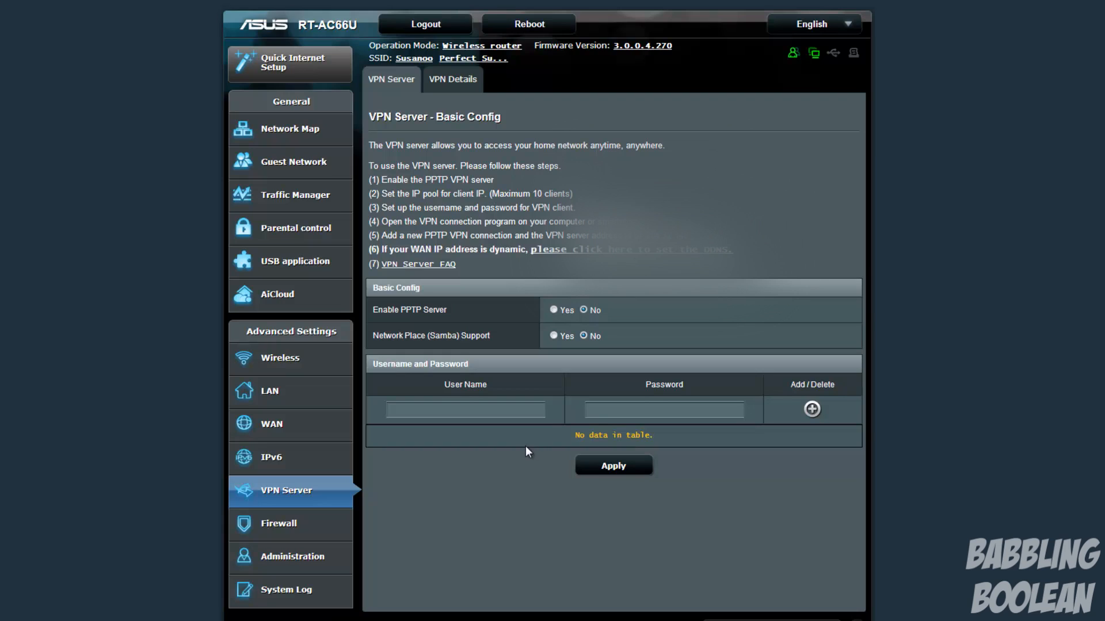
pyautogui.click(278, 523)
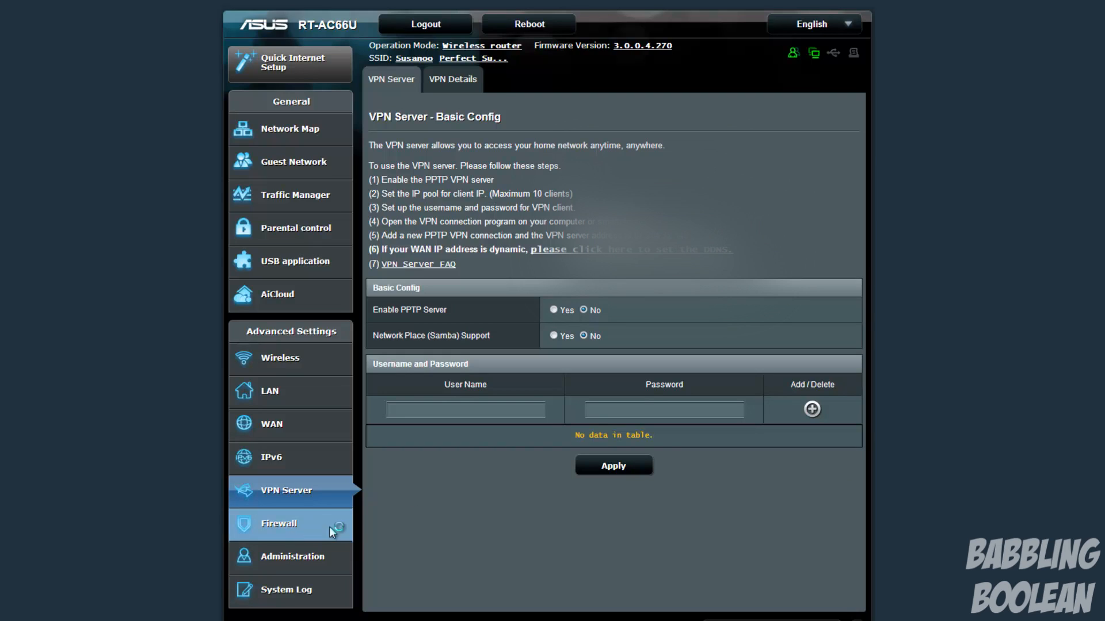
pyautogui.click(278, 523)
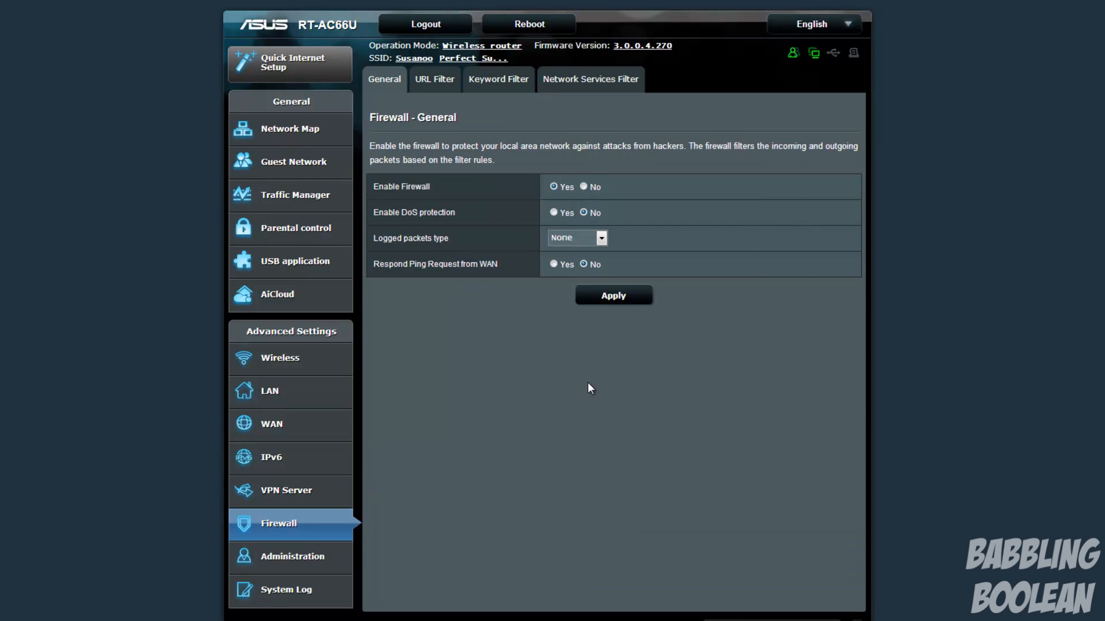
pyautogui.moveTo(581, 363)
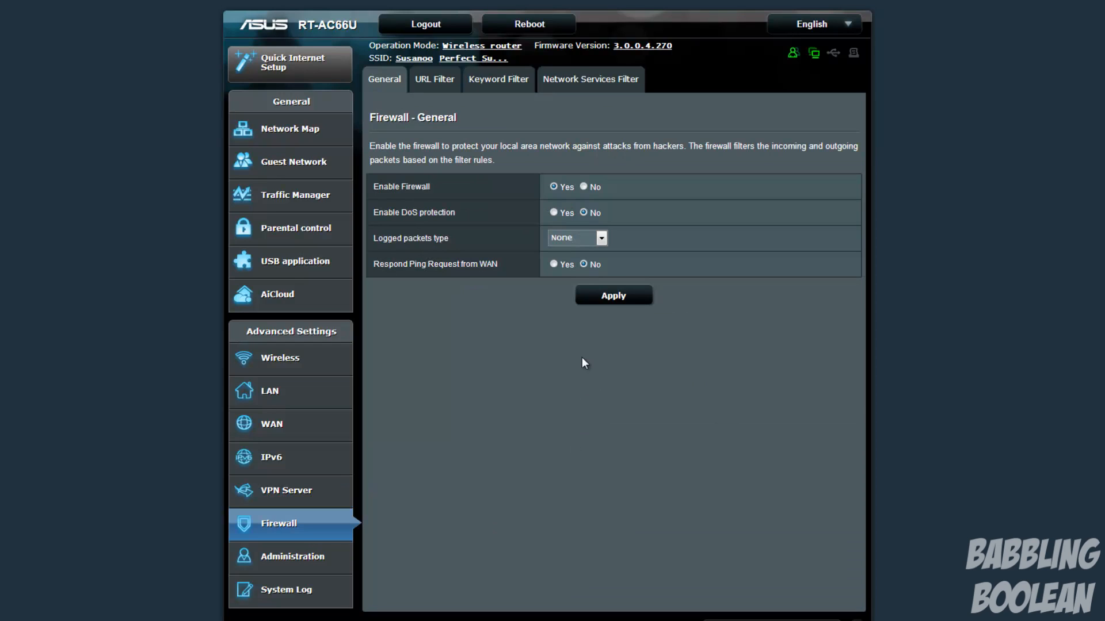
pyautogui.moveTo(292, 556)
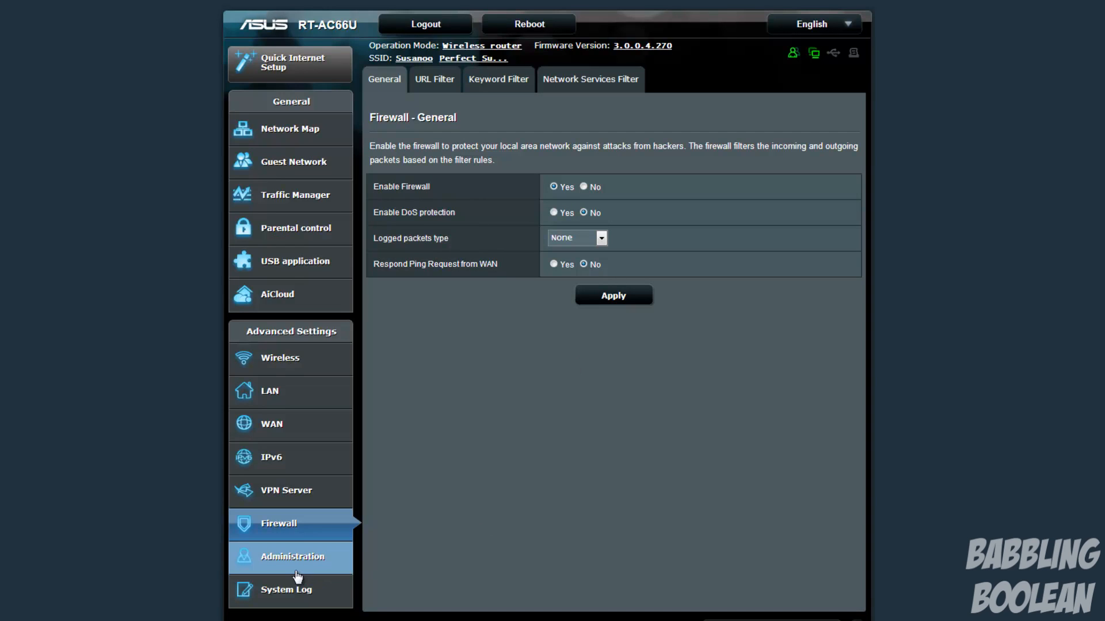
pyautogui.click(292, 556)
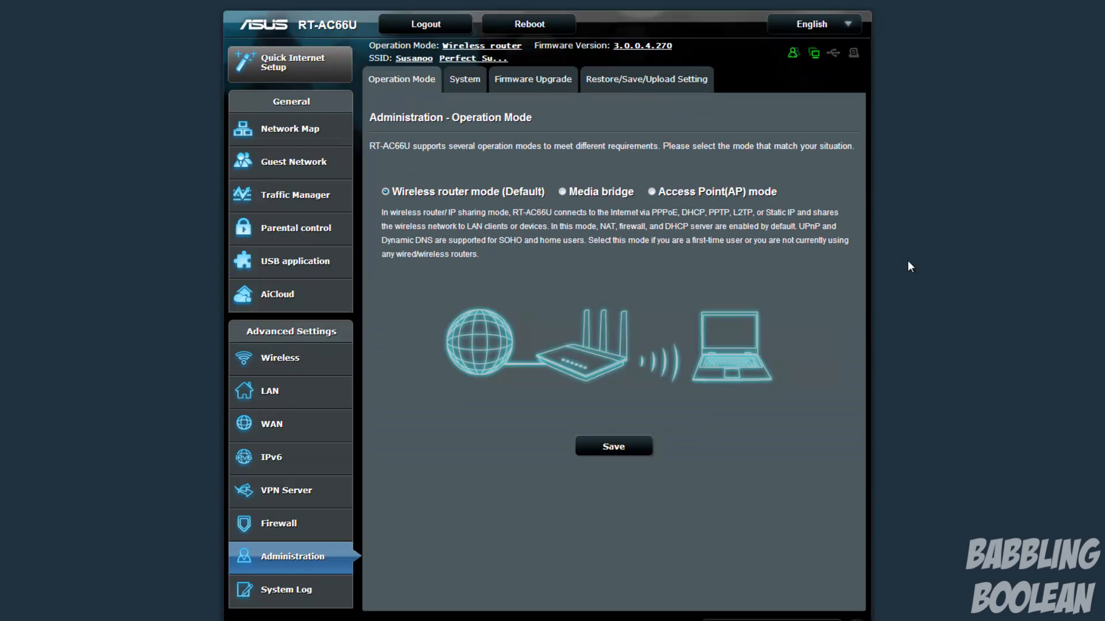
pyautogui.moveTo(916, 255)
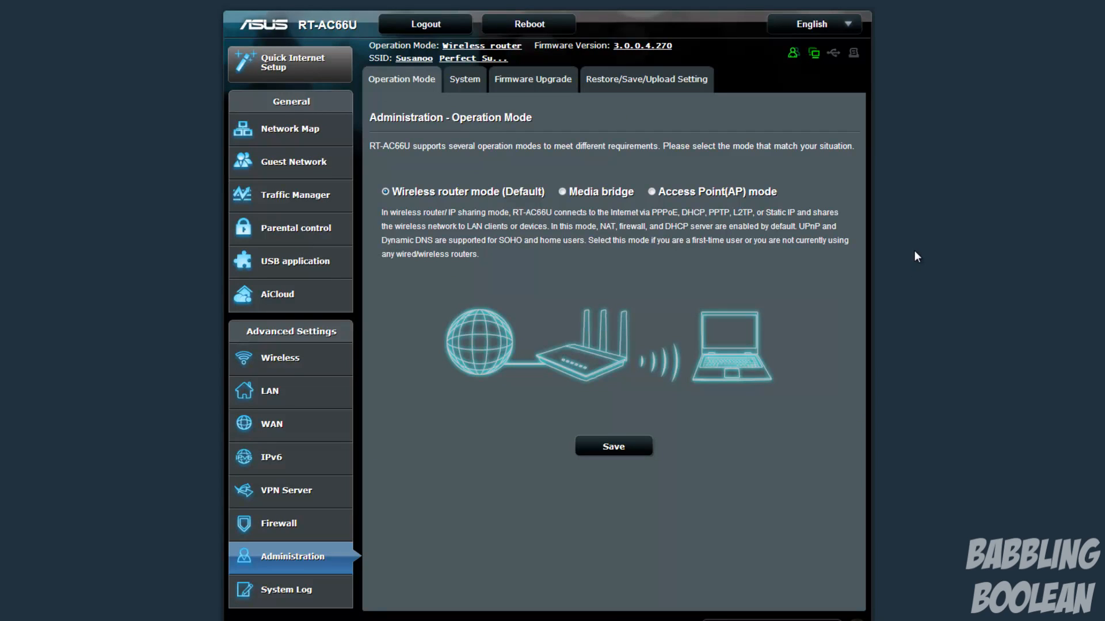
pyautogui.moveTo(627, 255)
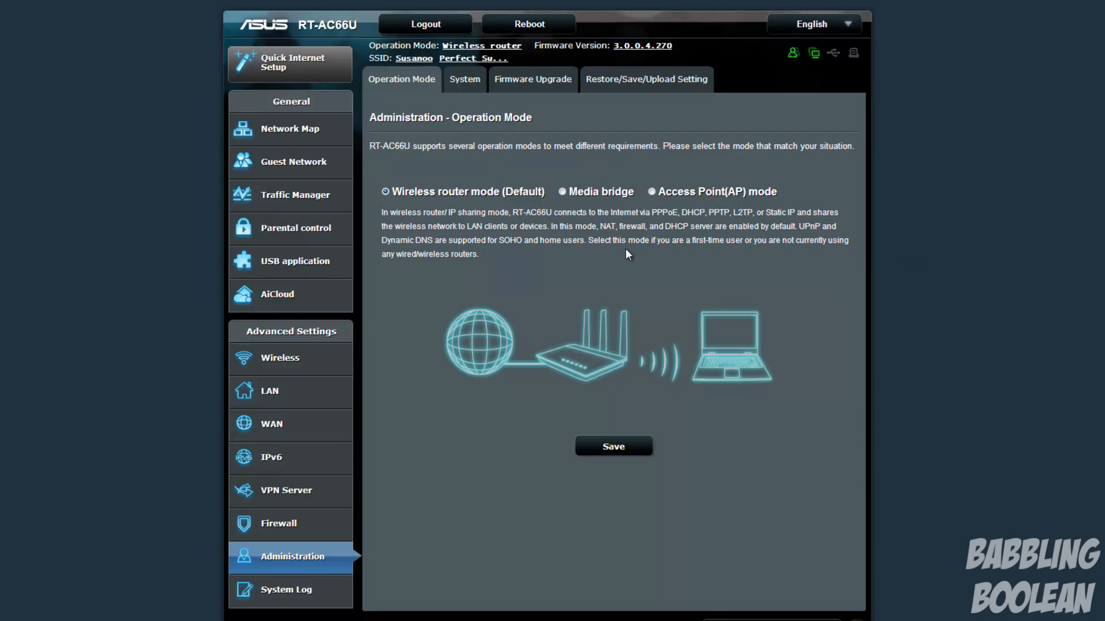
pyautogui.moveTo(567, 242)
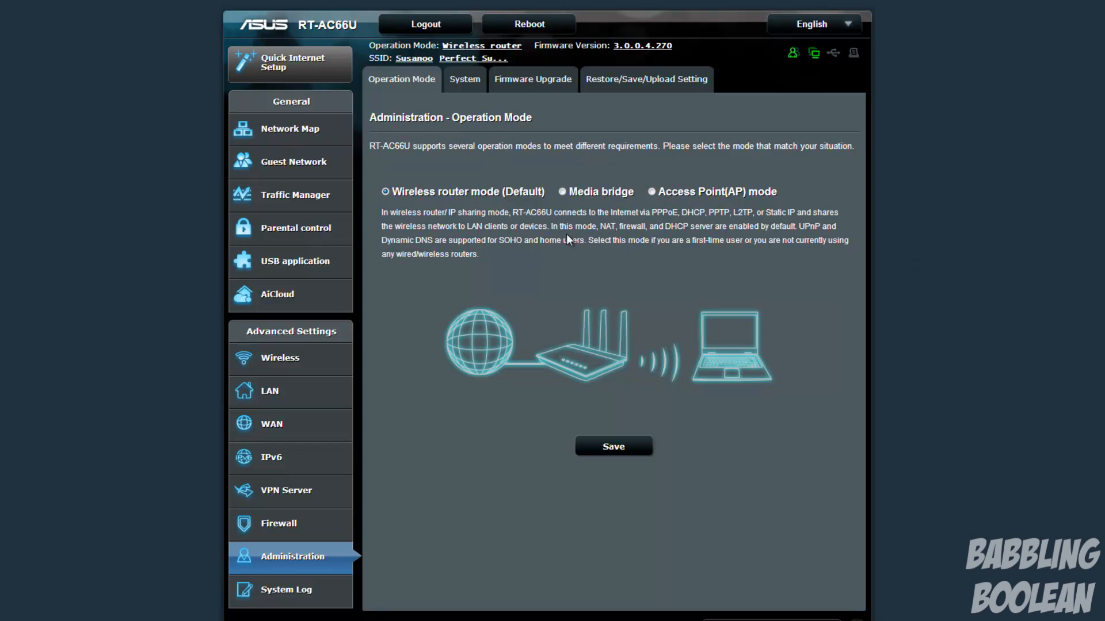
pyautogui.moveTo(572, 273)
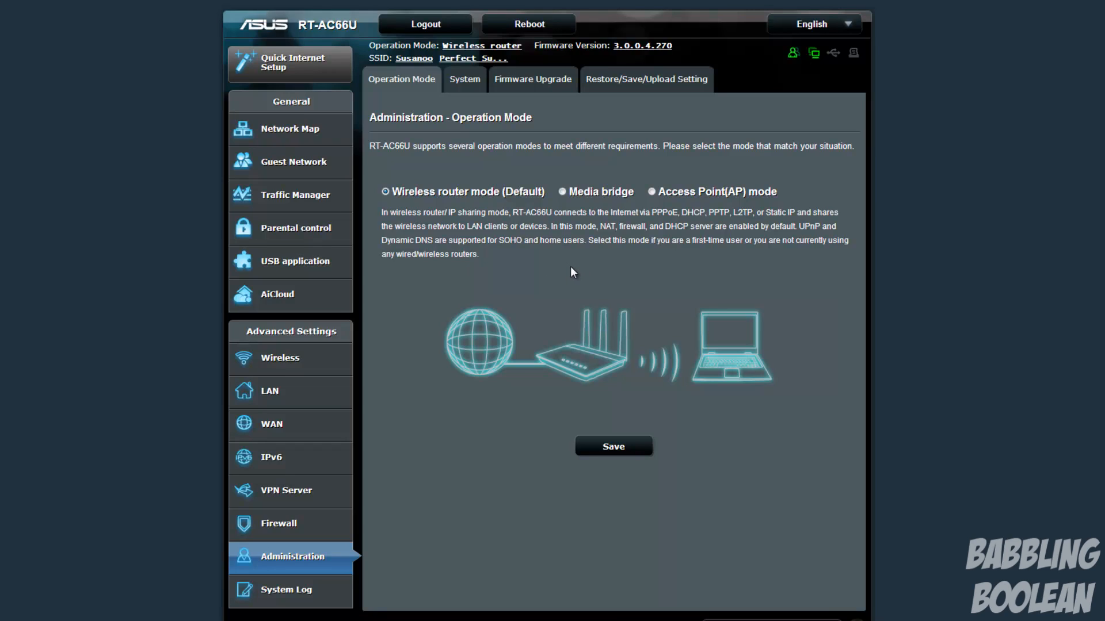
pyautogui.moveTo(621, 362)
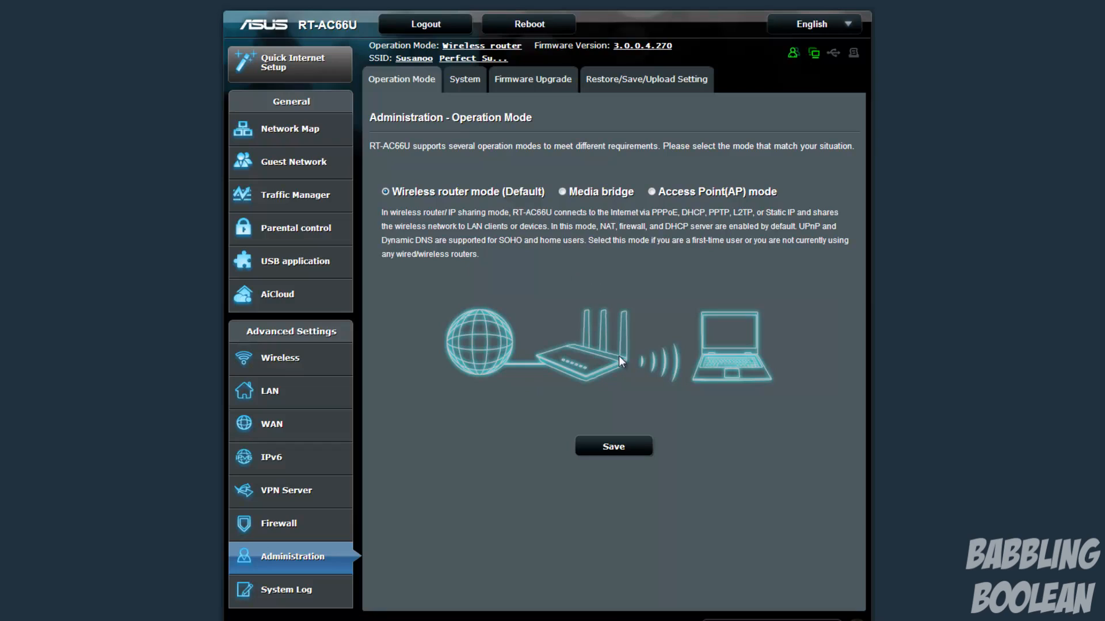
pyautogui.moveTo(612, 345)
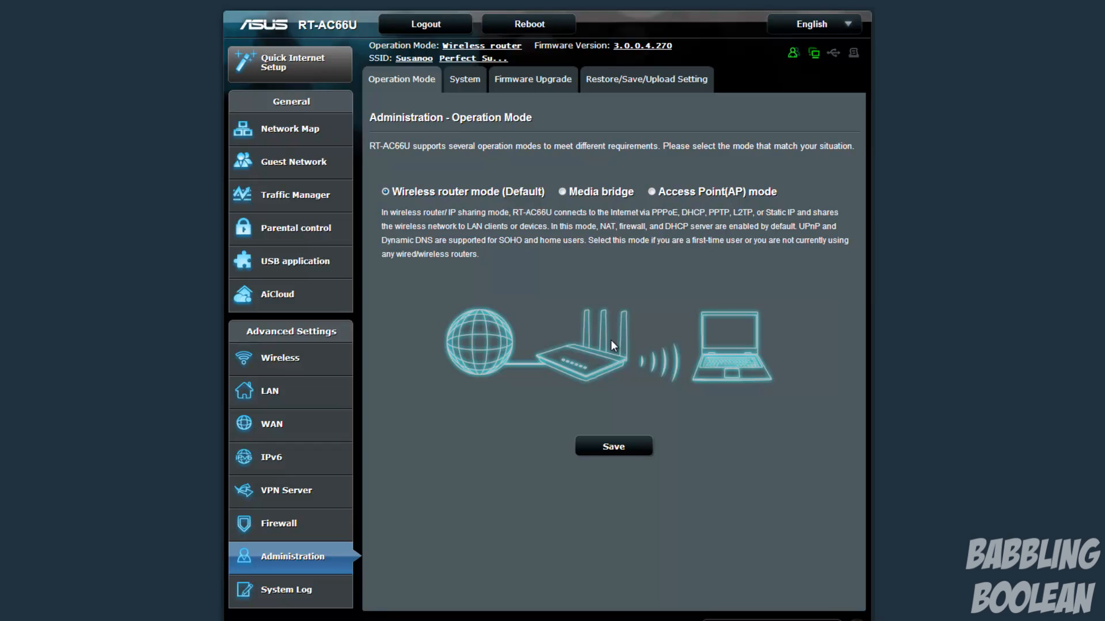
# Step: Preview the Media bridge and Access Point(AP) operation modes, then open the System Log
pyautogui.click(562, 192)
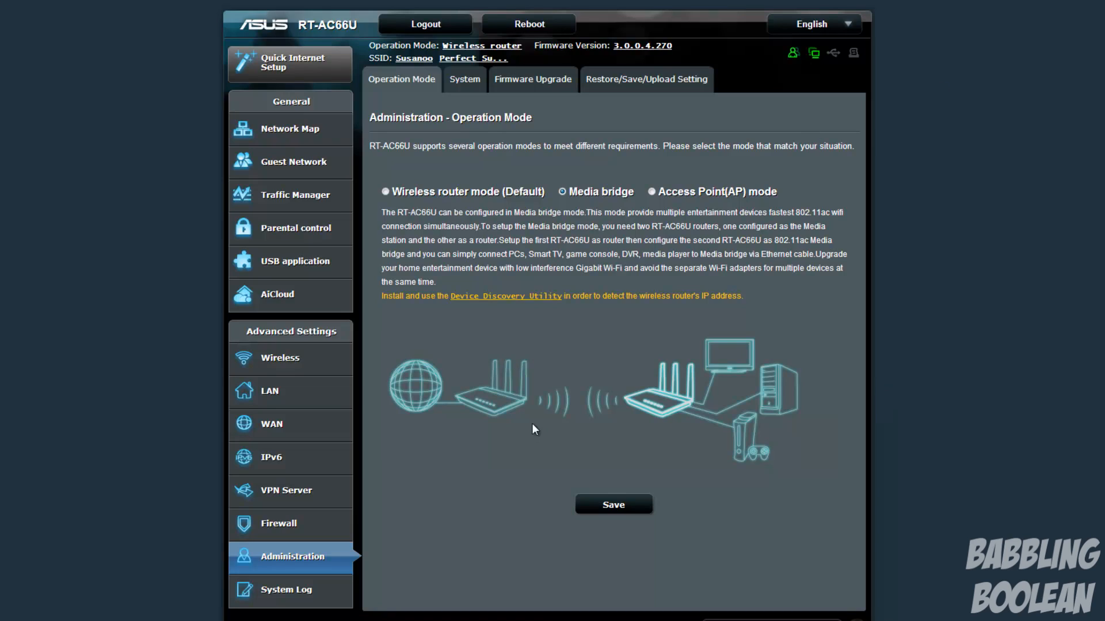
pyautogui.moveTo(788, 416)
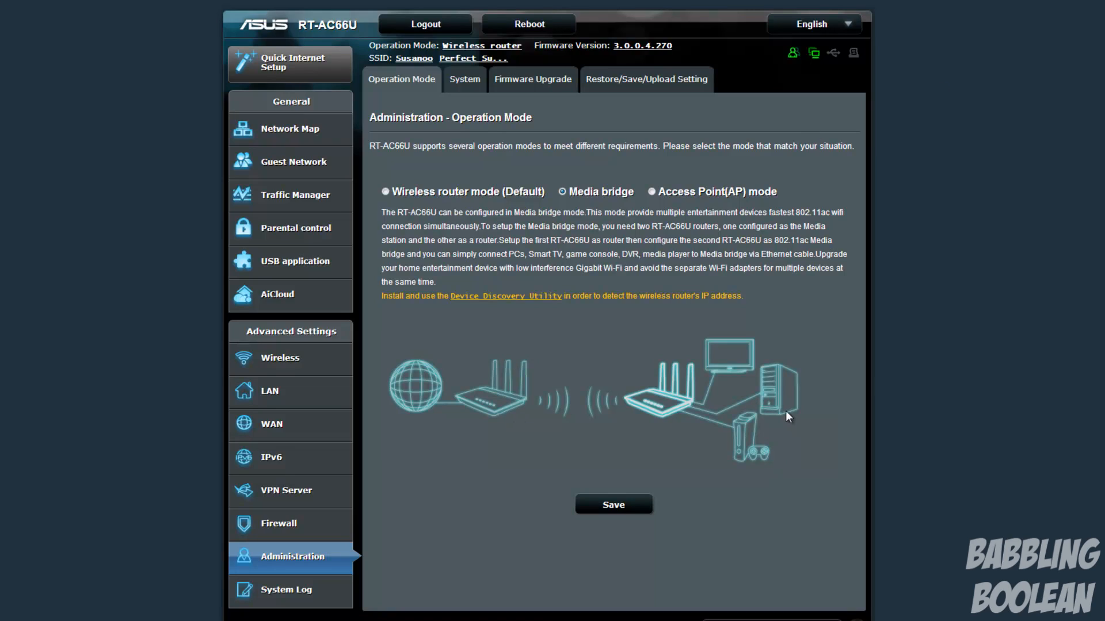
pyautogui.moveTo(756, 292)
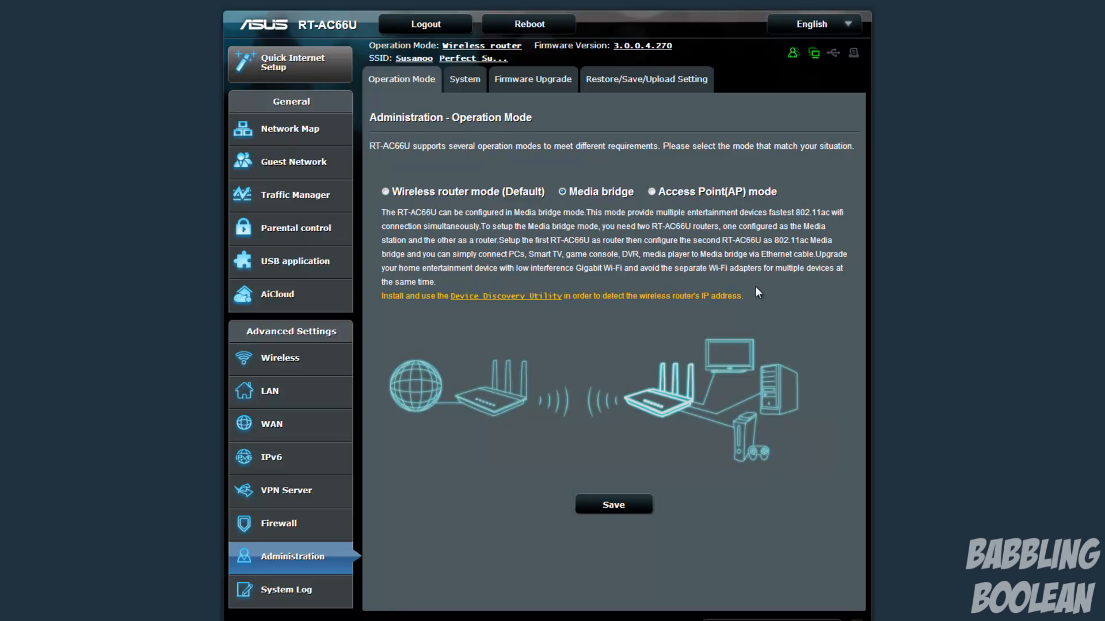
pyautogui.click(650, 191)
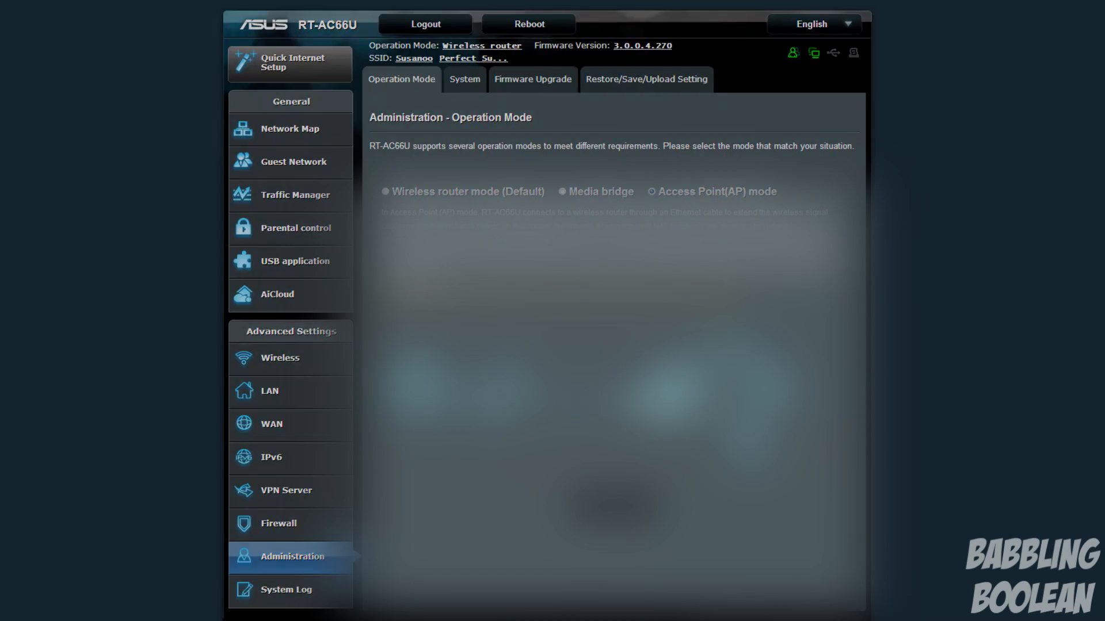
pyautogui.click(286, 590)
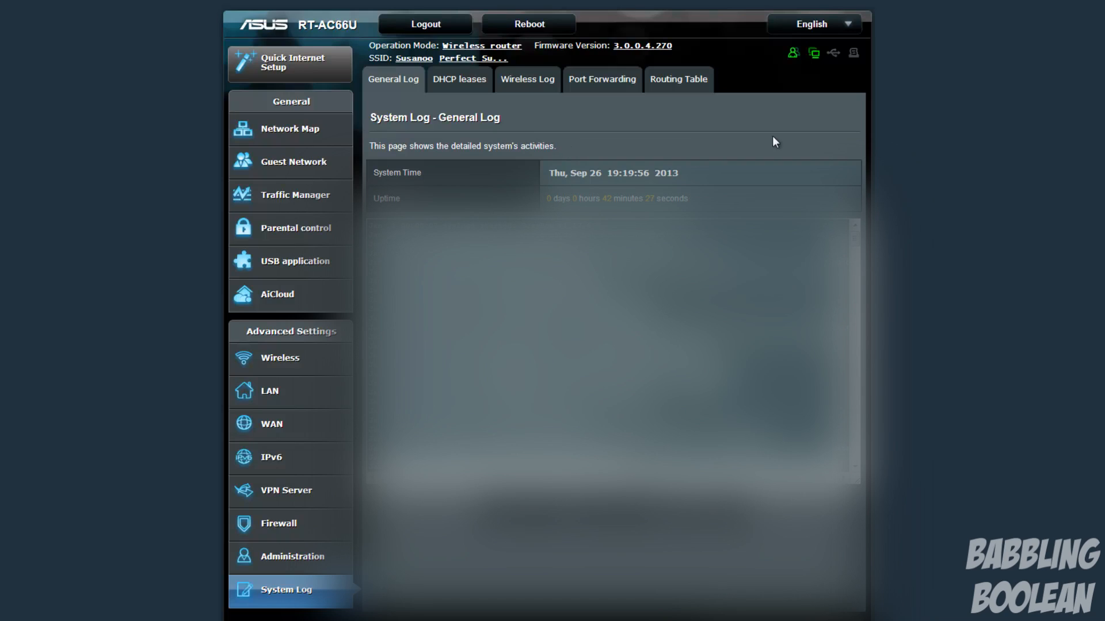
pyautogui.moveTo(933, 149)
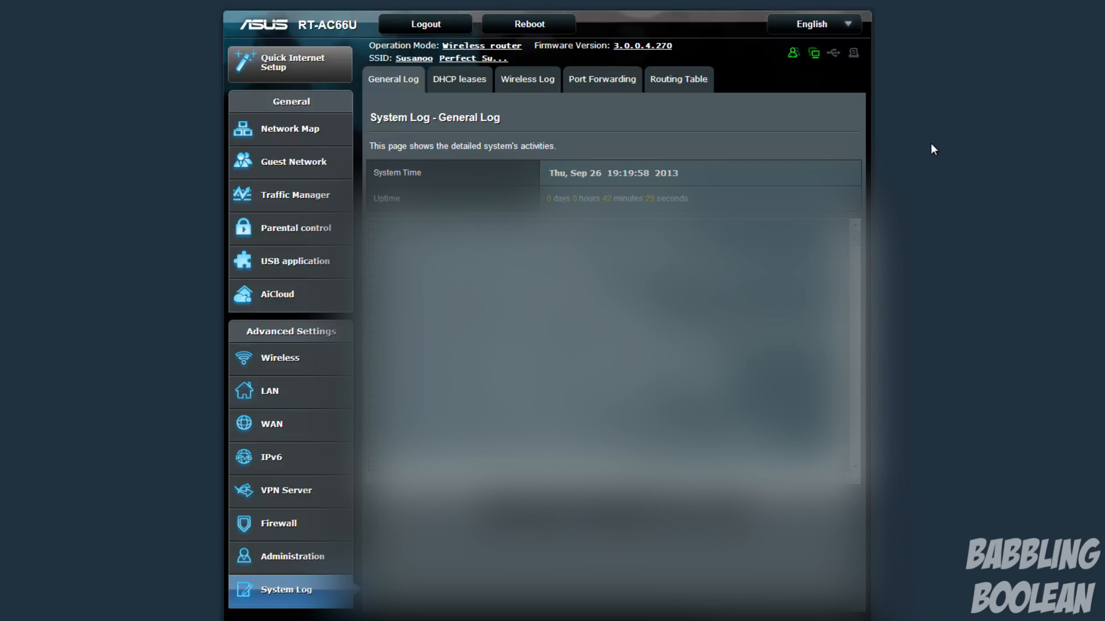